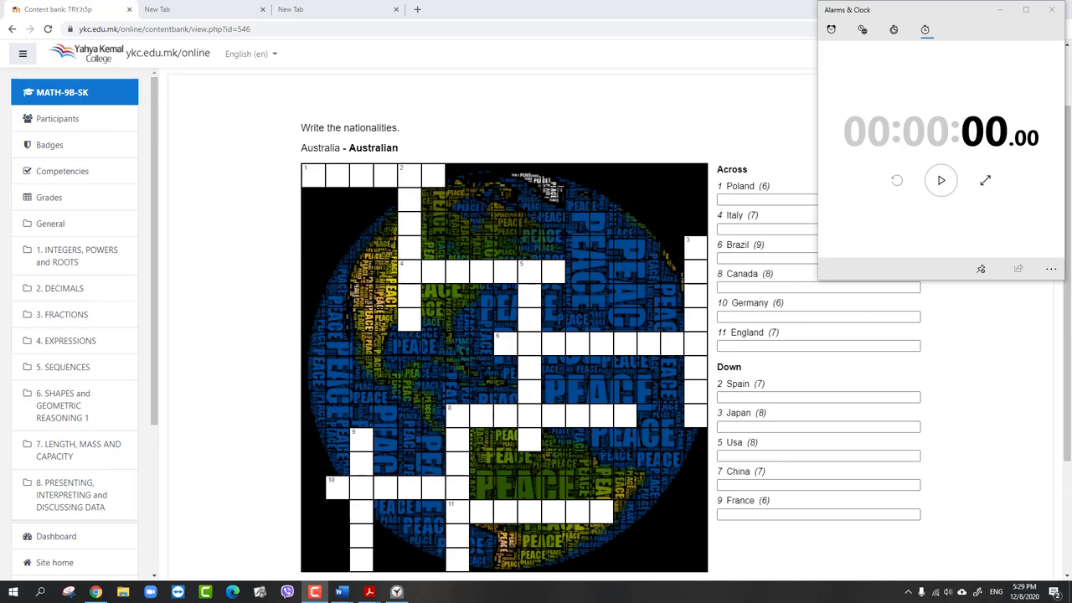
mouse_move(499, 192)
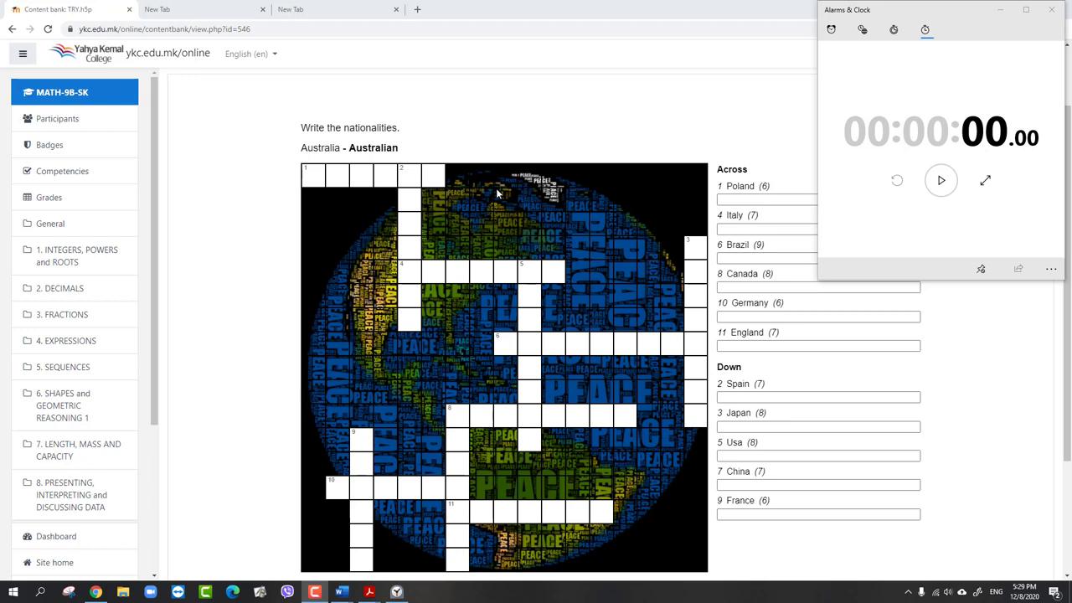
mouse_move(408, 147)
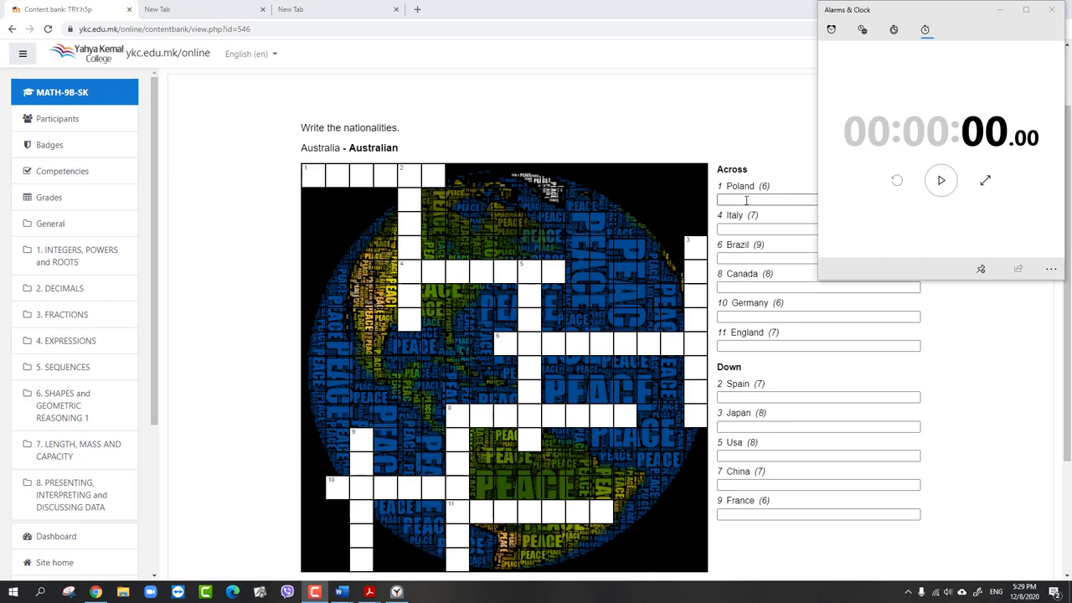
Answer the Poland, Spain, Italy and Usa clues with POLISH, SPANISH, ITALIAN and AMERICAN
click(893, 31)
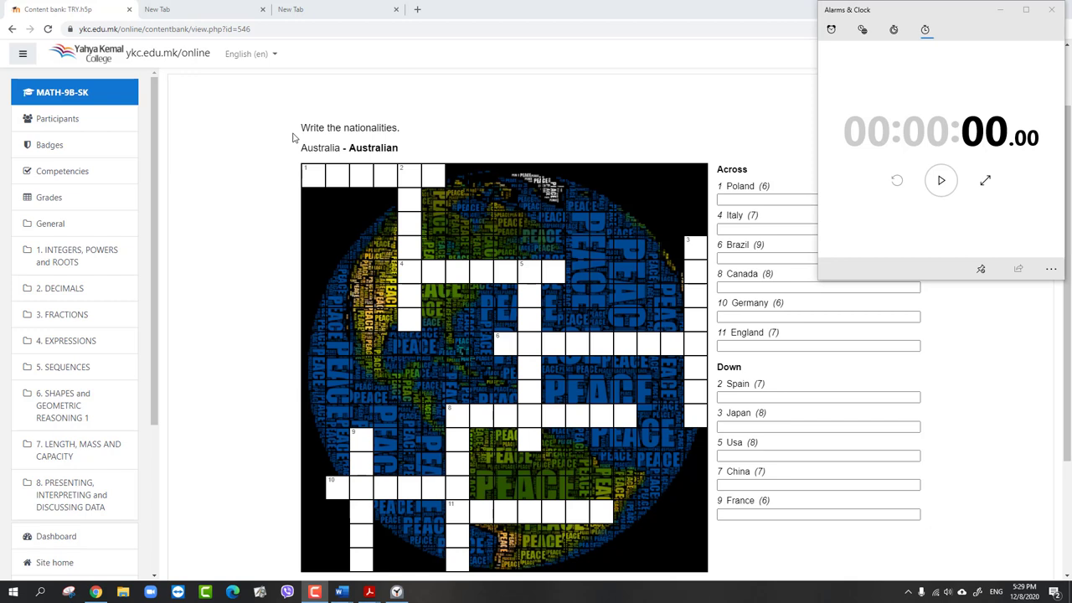
mouse_move(779, 216)
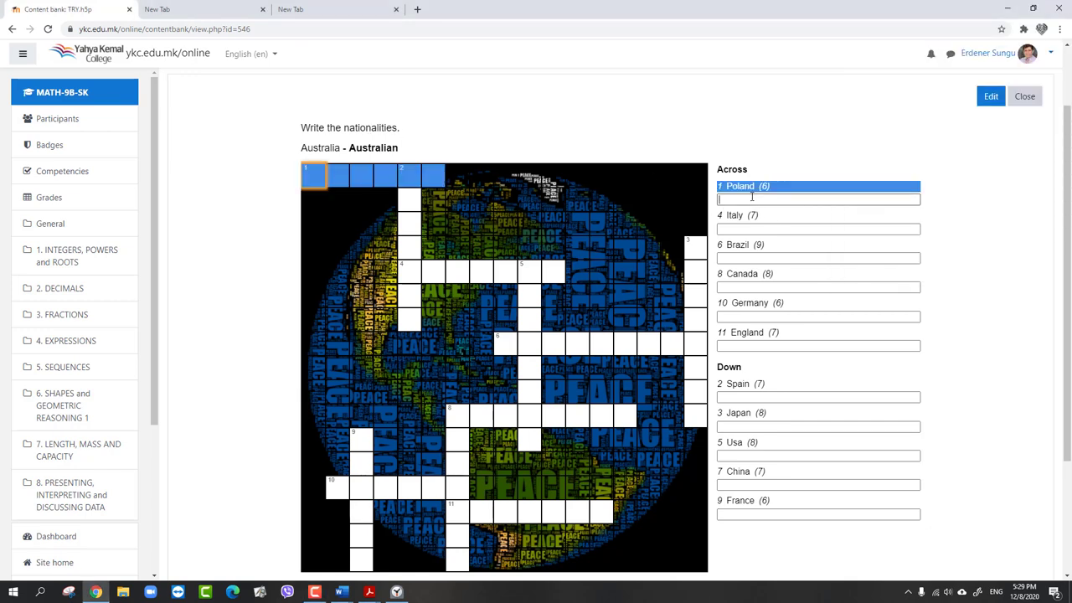
mouse_move(742, 203)
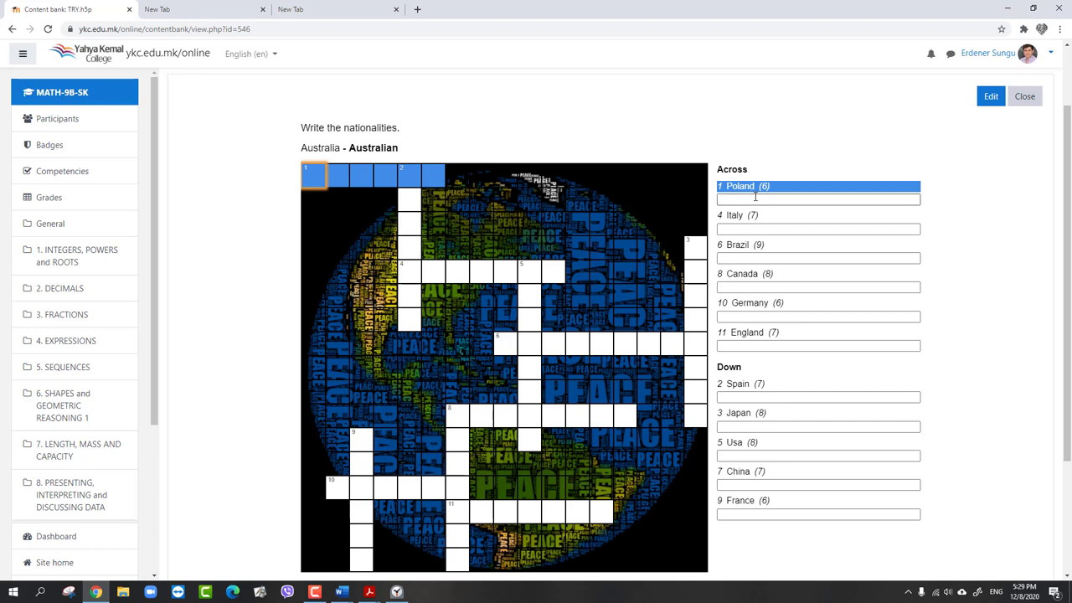
text(POLIS)
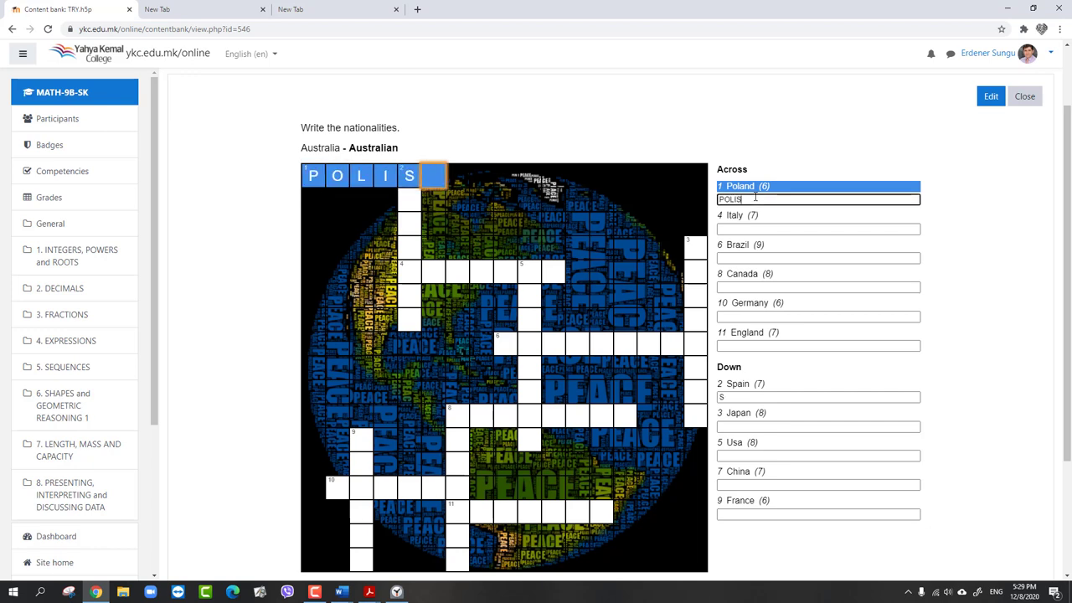
text(H)
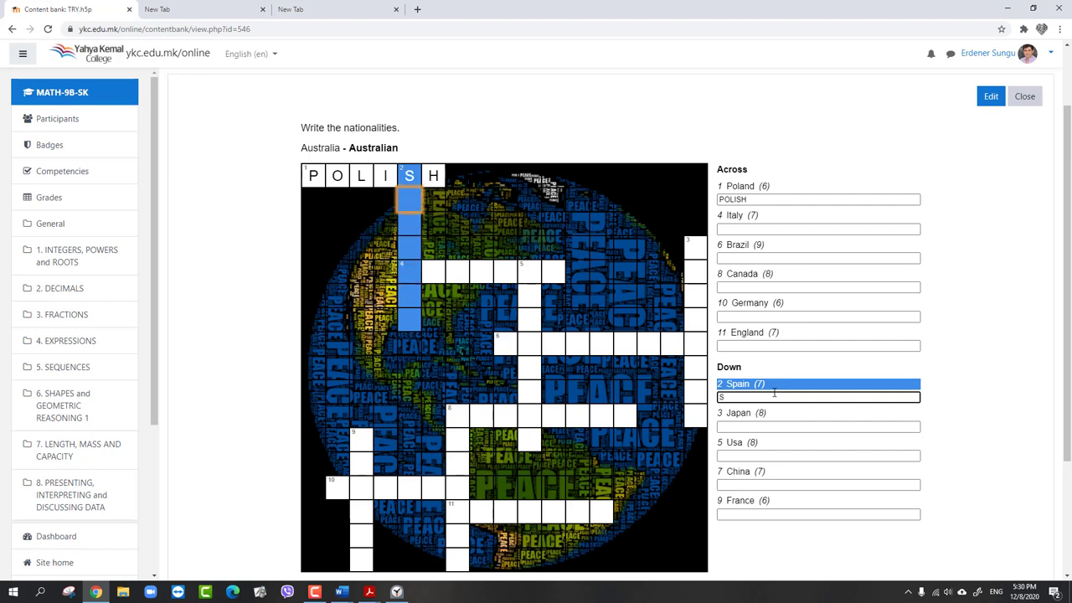
text(PAIN)
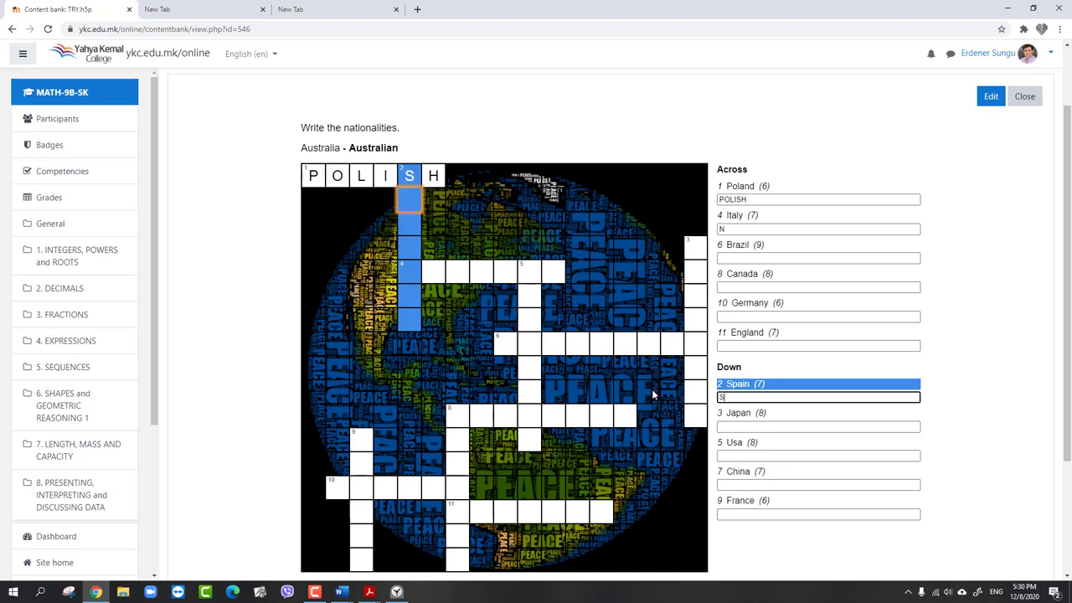
text(PANIS)
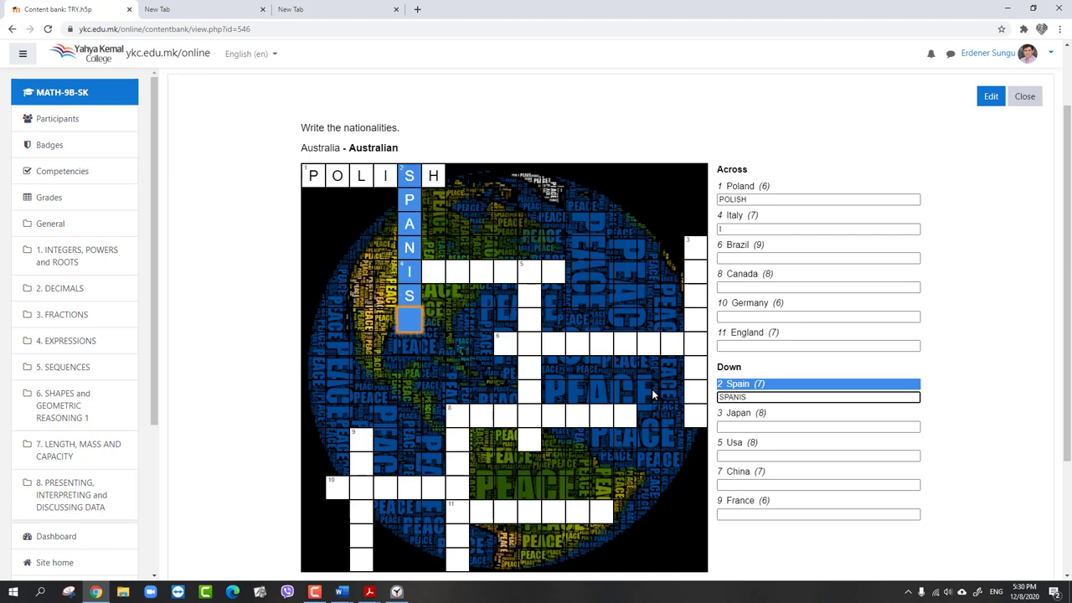
text(H)
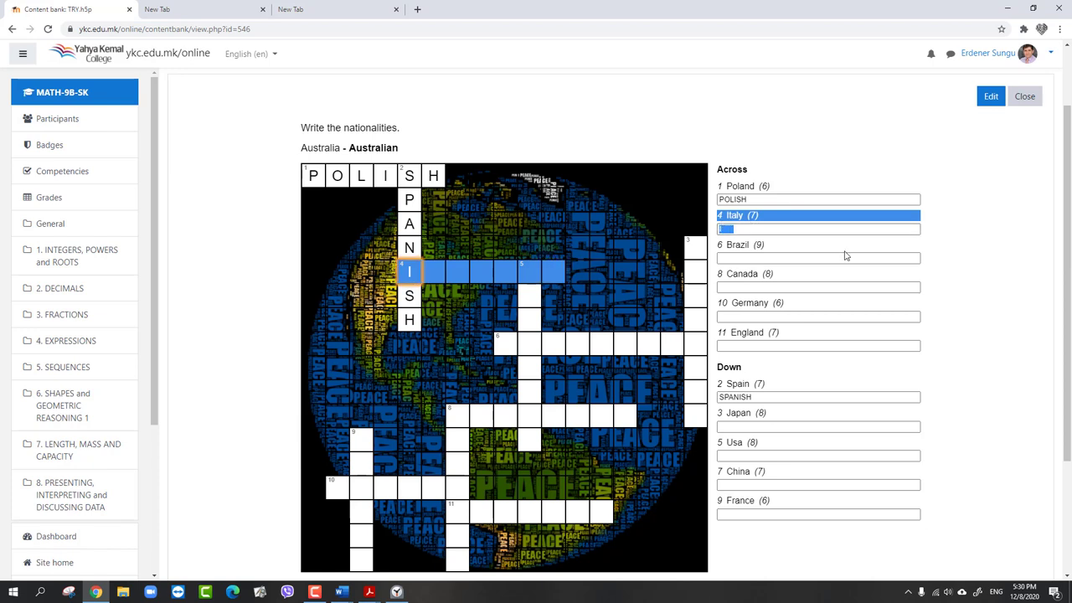
text(TALIAN)
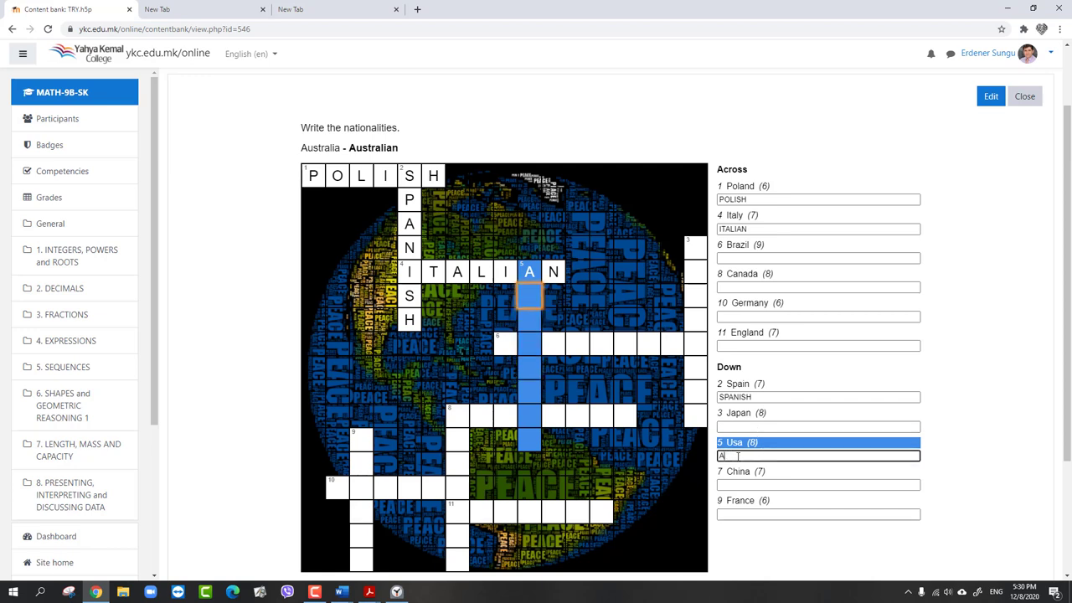
text(MER)
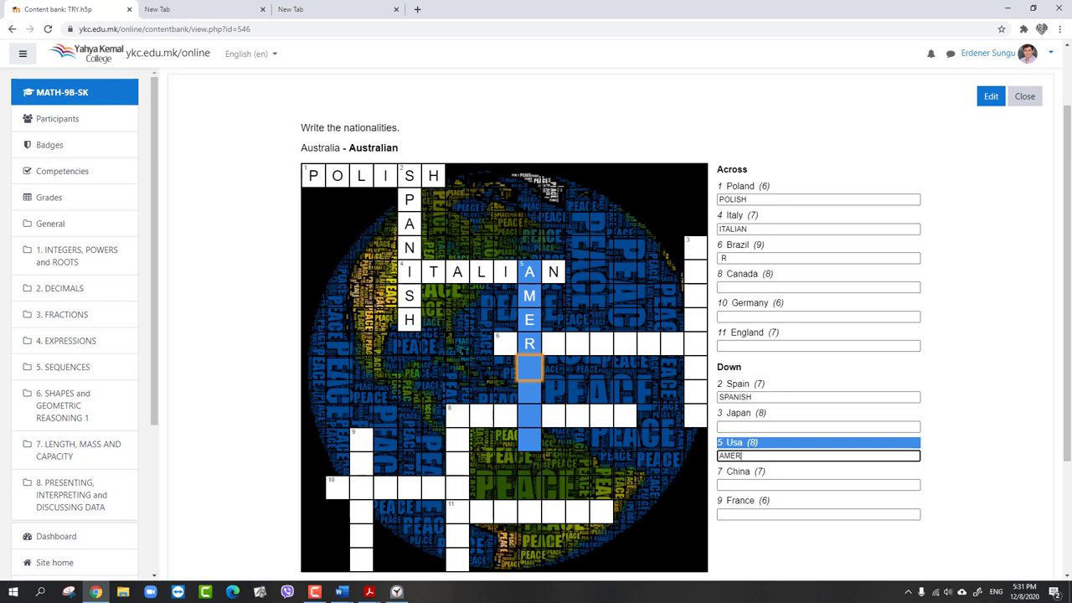
text(ICAN)
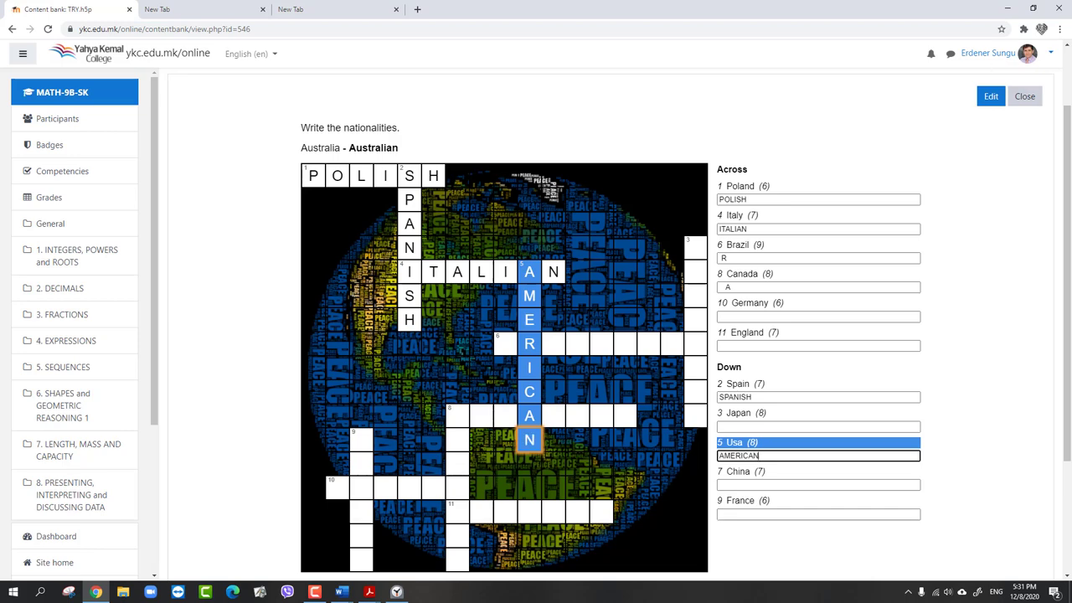
scroll(down, 3)
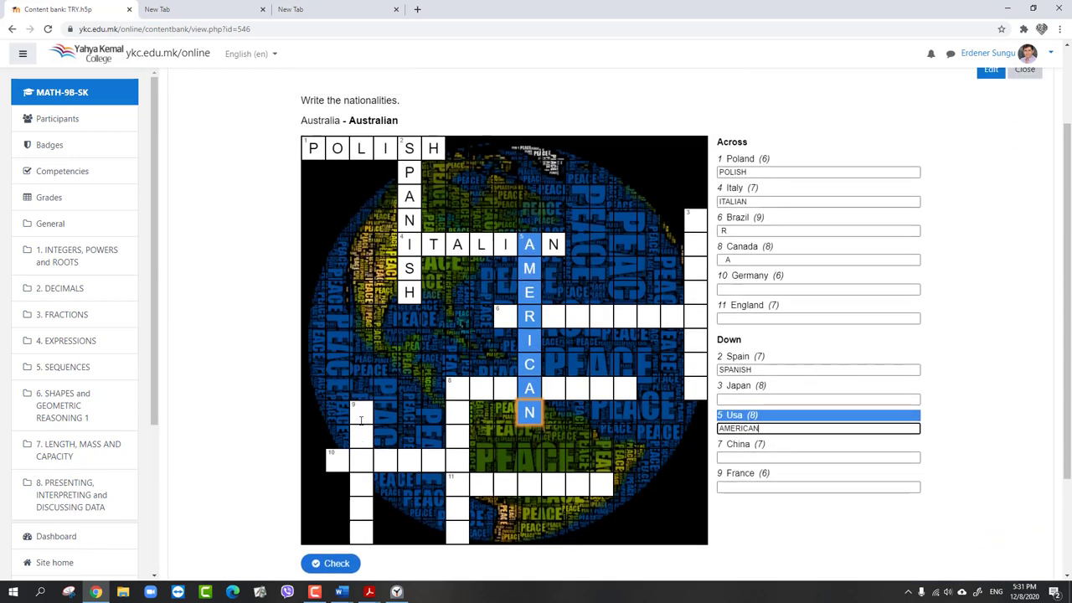
Check the crossword answers, scoring 25 out of 69
click(330, 563)
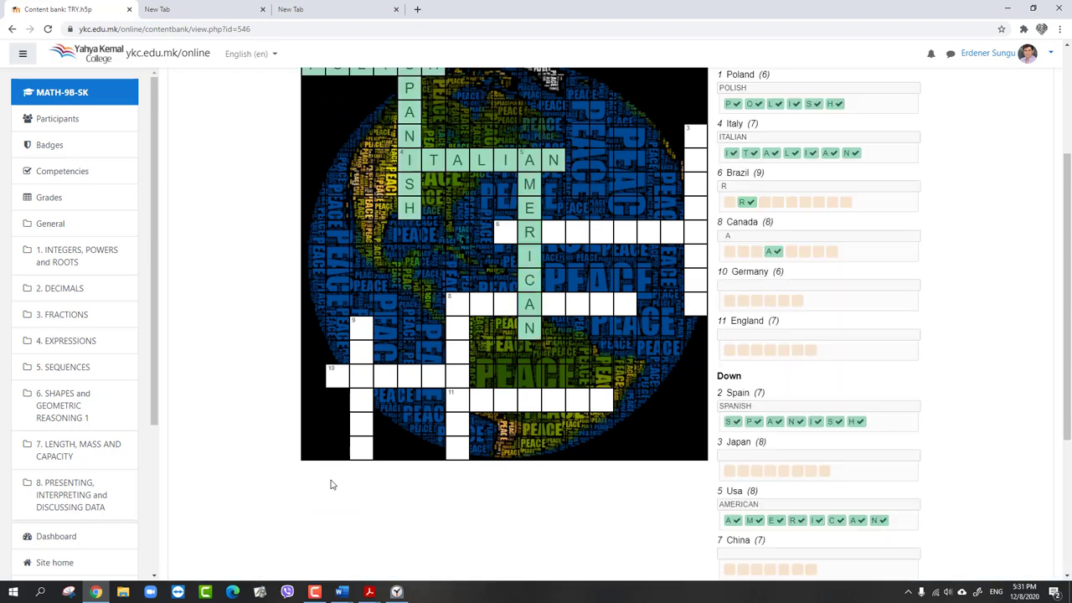
scroll(up, 3)
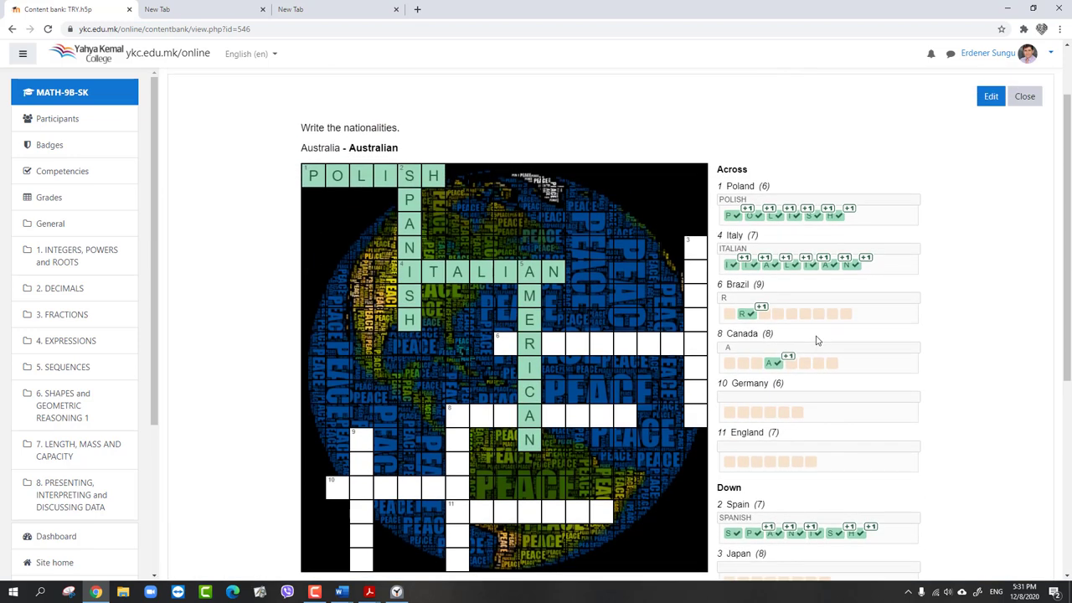
scroll(down, 3)
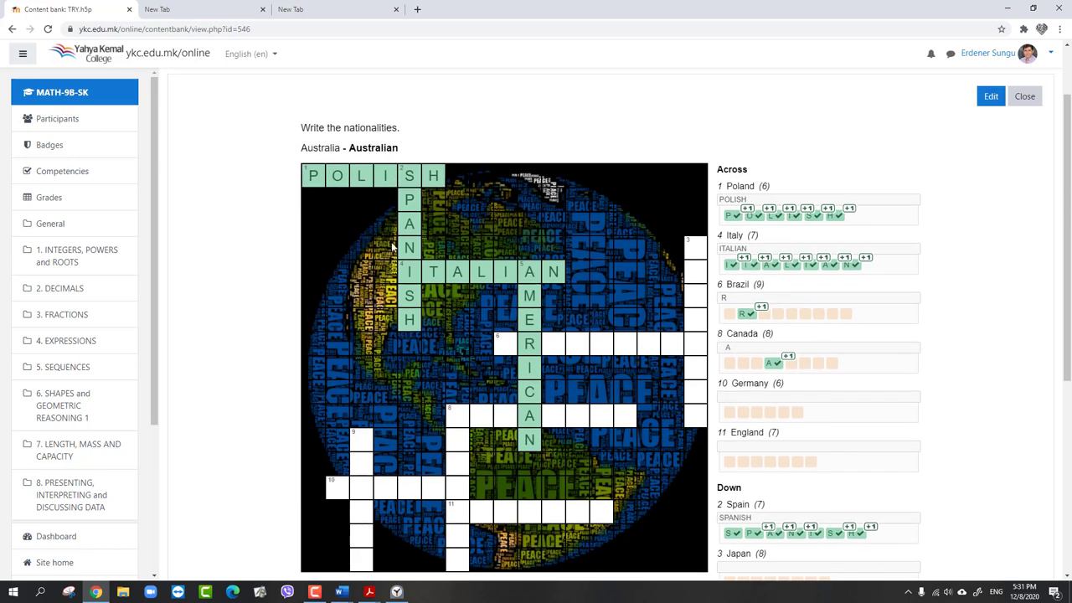
scroll(down, 3)
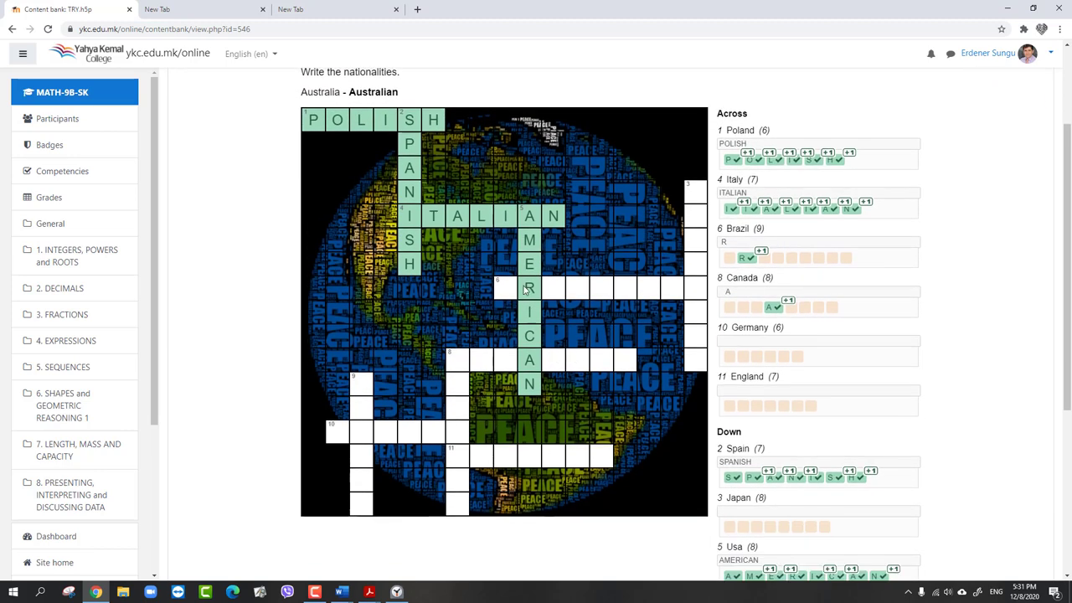
scroll(down, 3)
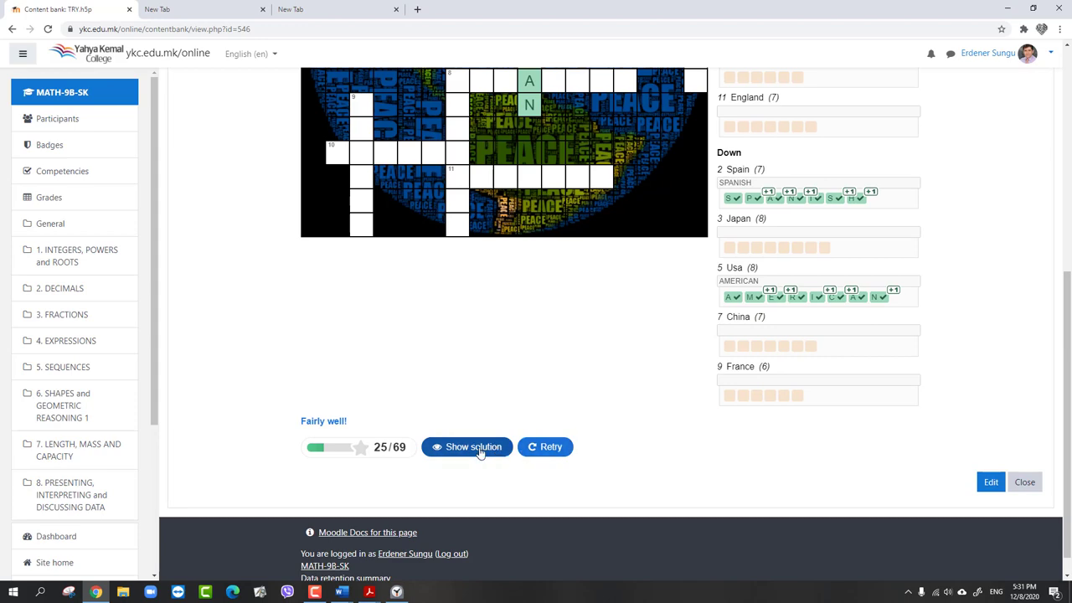
Reveal the full solution showing every nationality in the grid
click(466, 447)
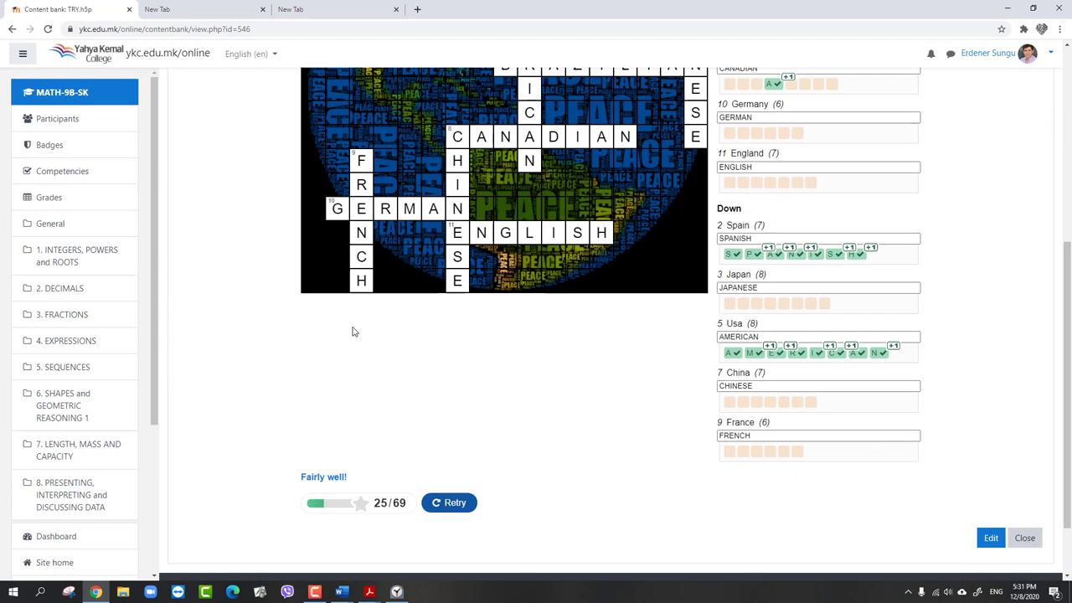
scroll(down, 3)
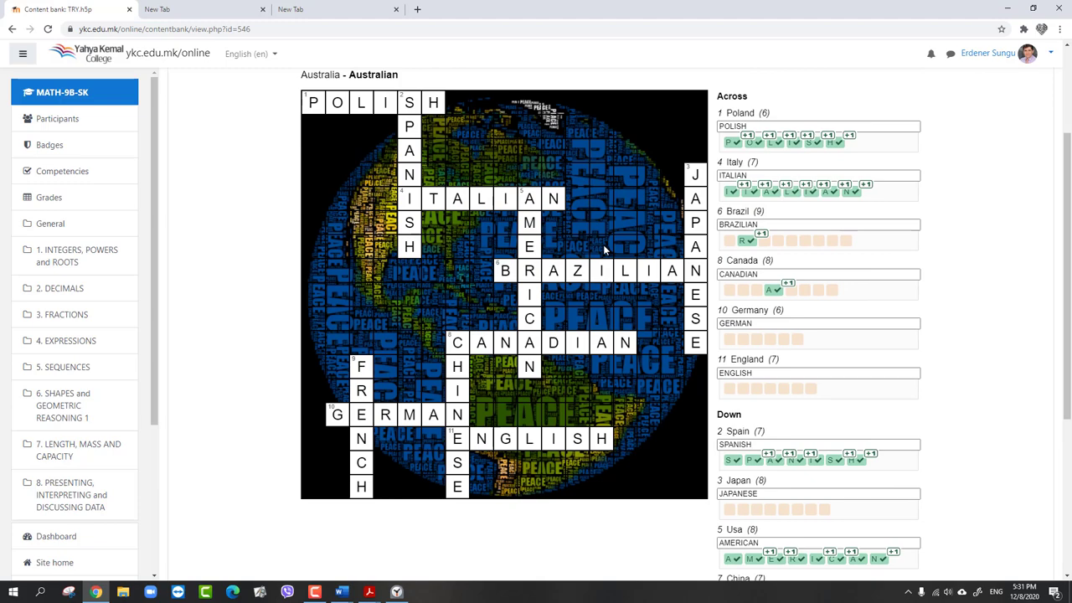
scroll(down, 3)
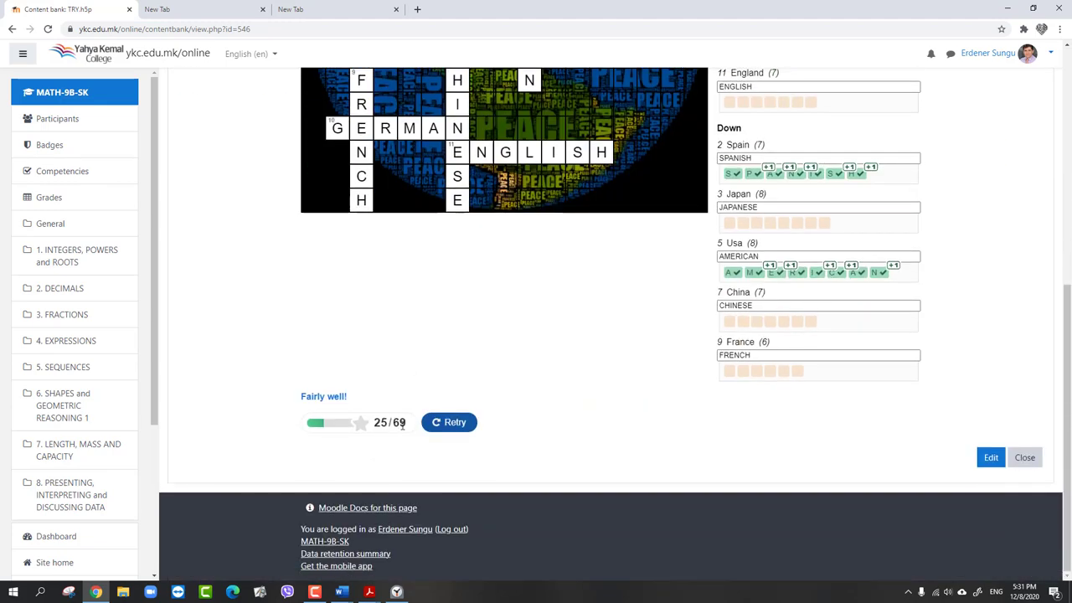
mouse_move(405, 411)
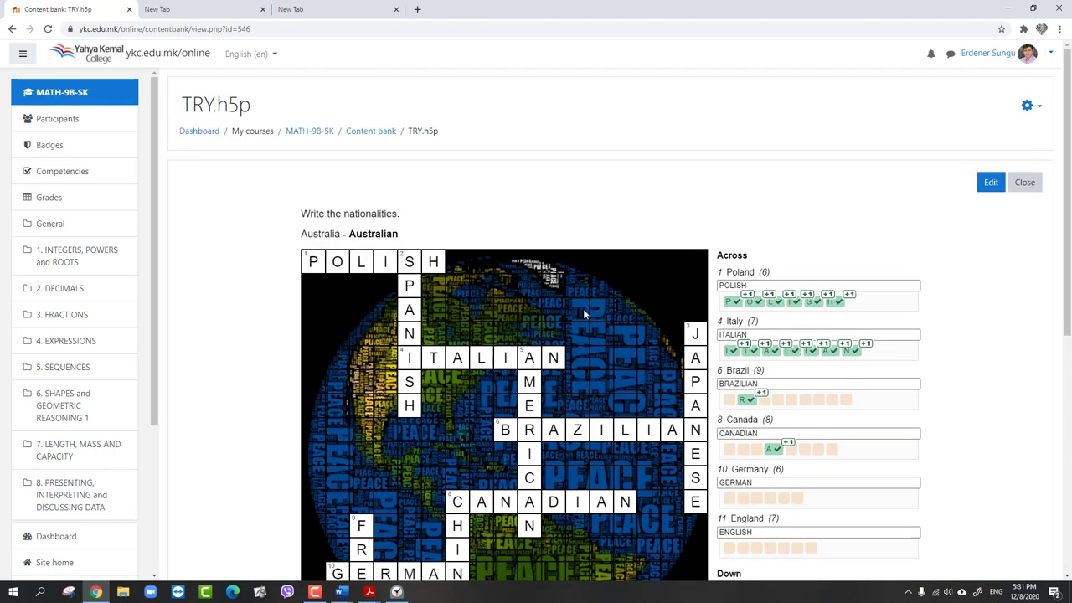
scroll(down, 3)
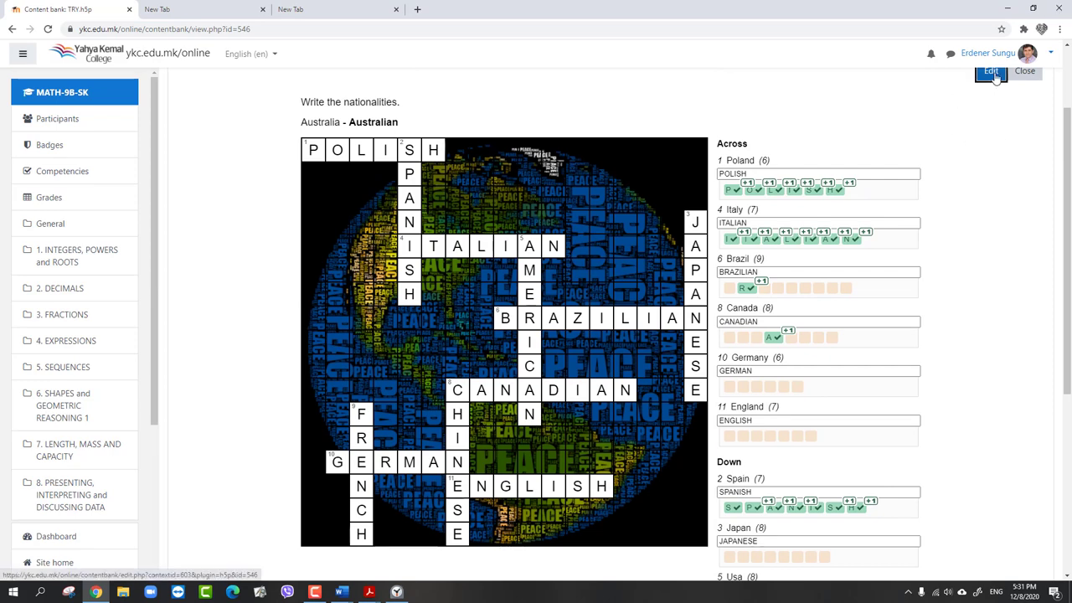
Open the crossword editor and review word 1, Japan, and its clue text
click(991, 72)
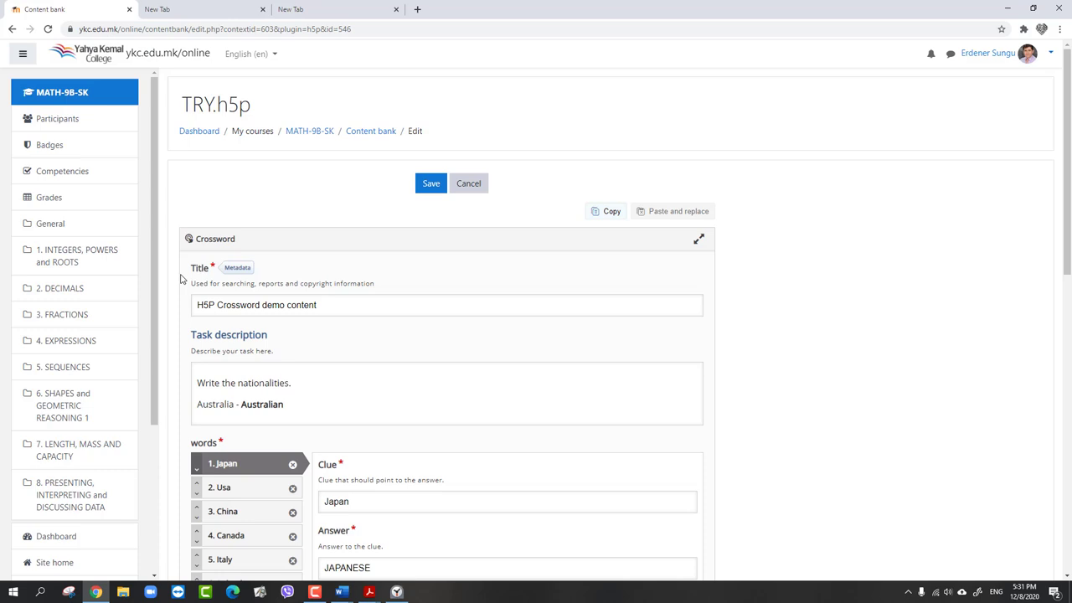
scroll(down, 3)
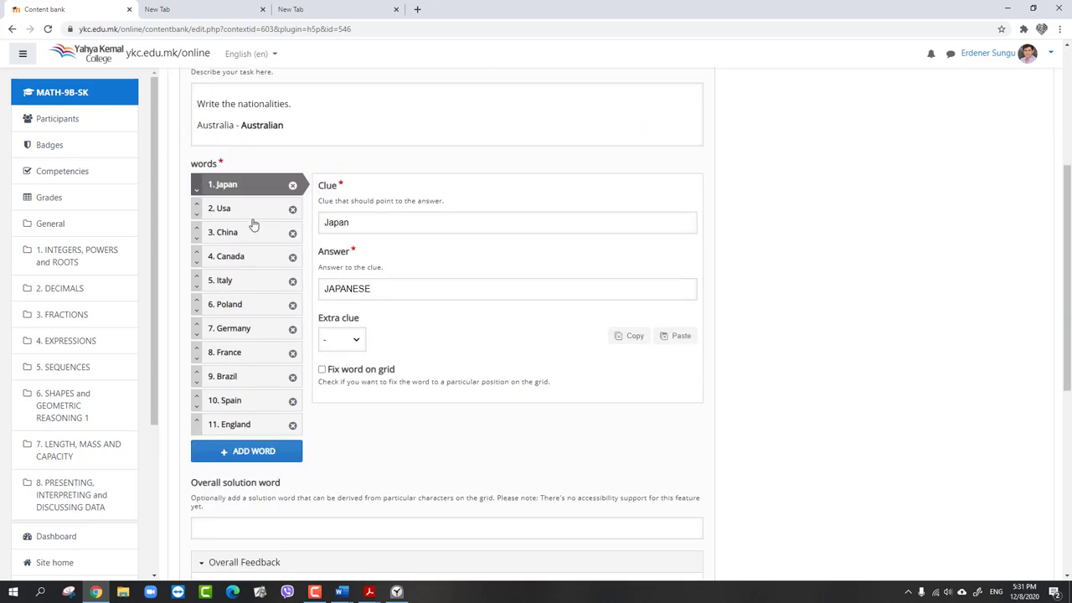
mouse_move(243, 414)
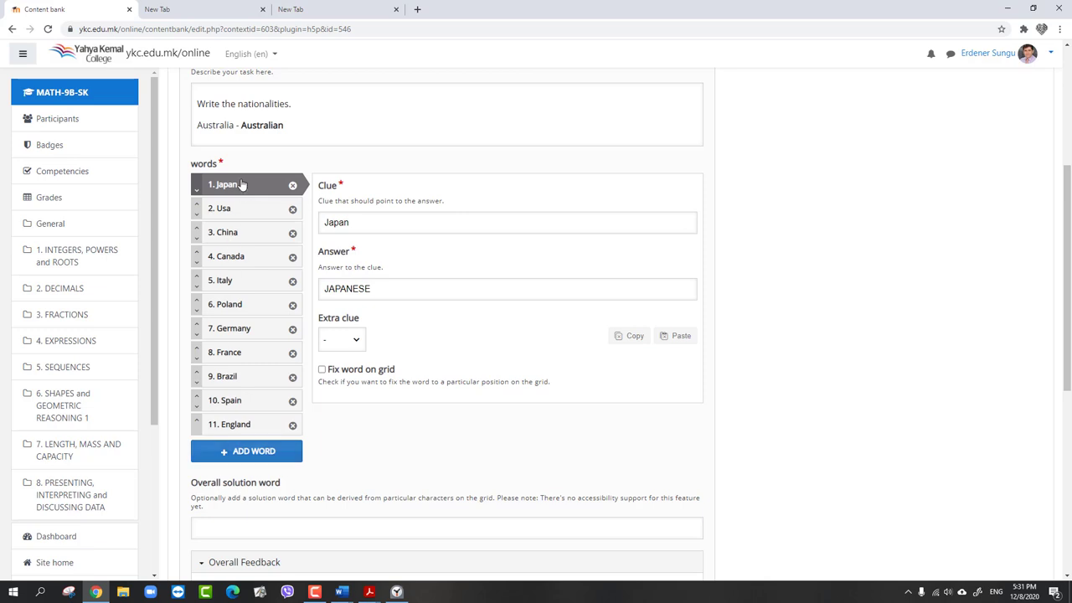
click(348, 222)
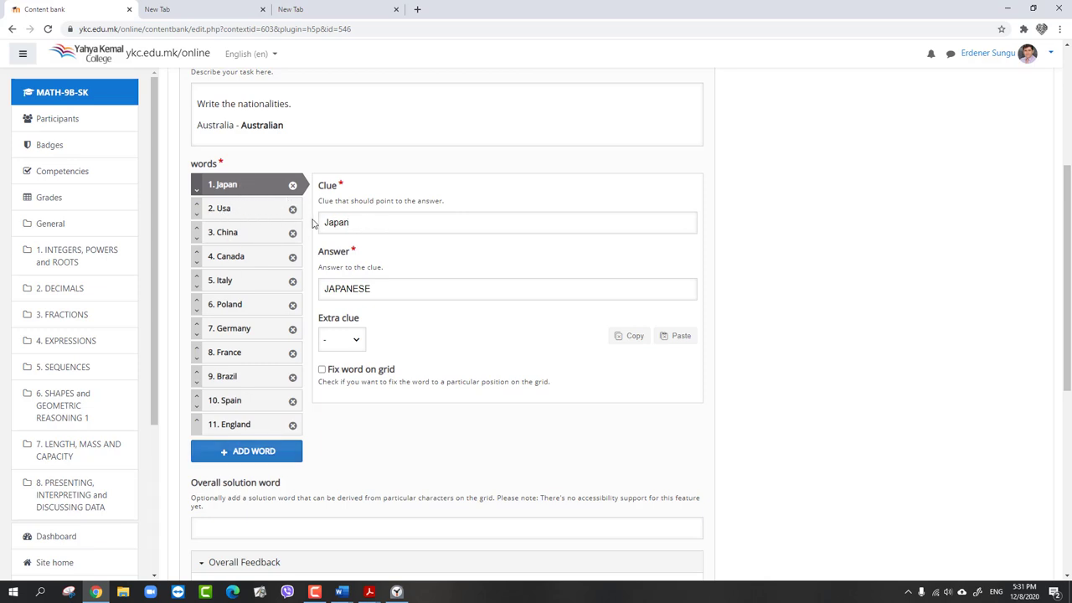
mouse_move(293, 257)
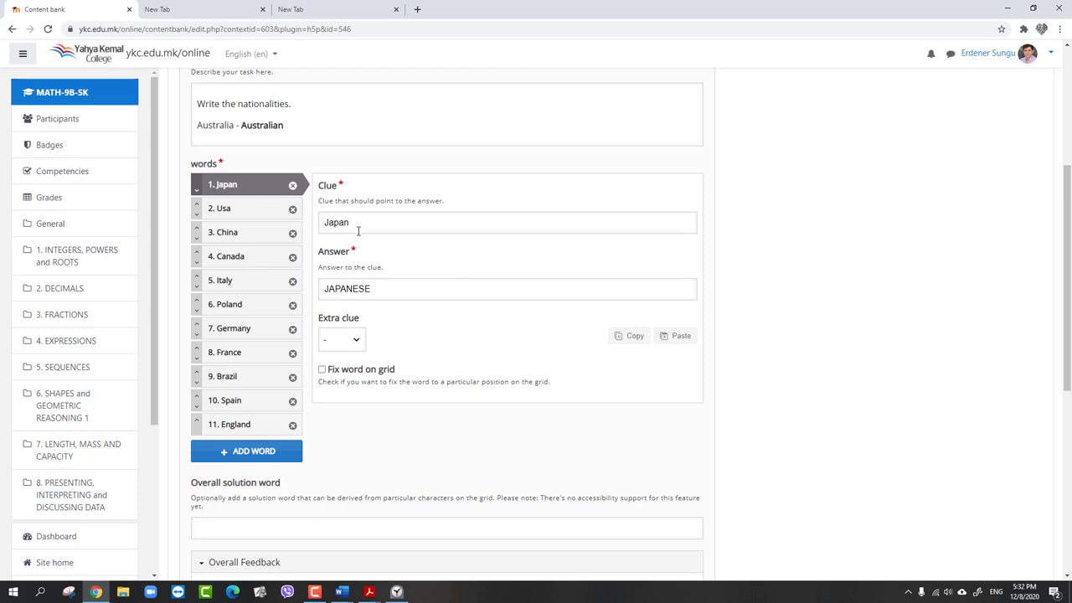
click(341, 339)
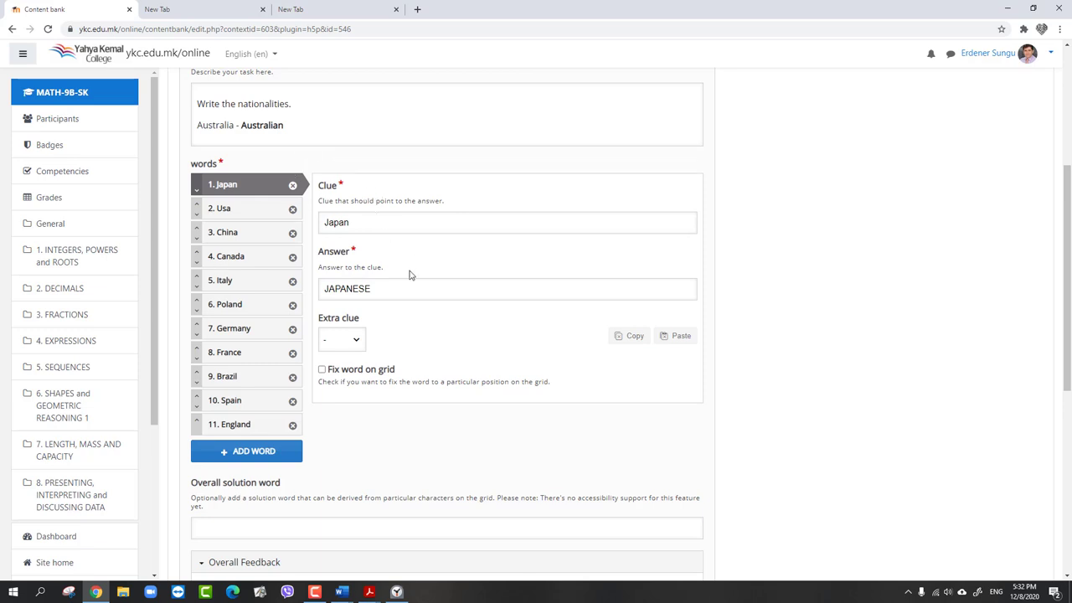
mouse_move(356, 352)
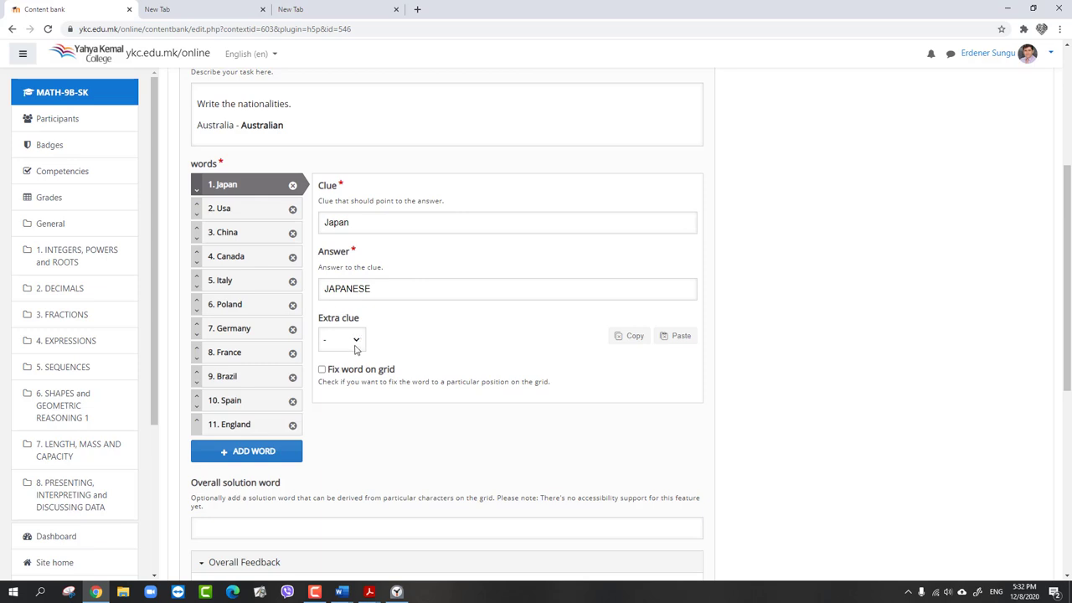
Try the Audio extra clue for Japan, then scroll down to Behavioural settings
click(342, 339)
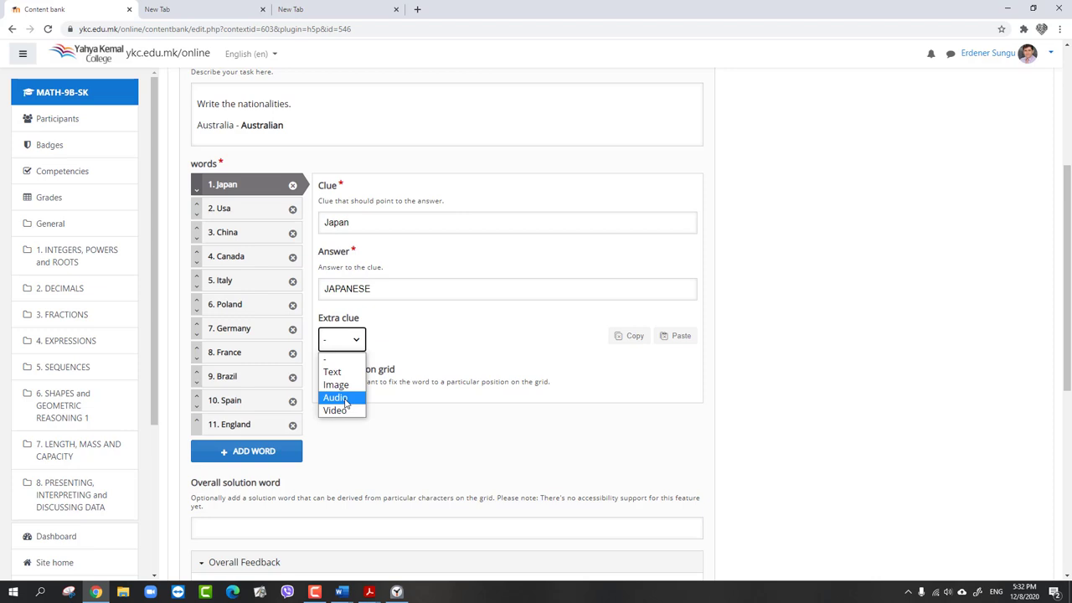
mouse_move(344, 397)
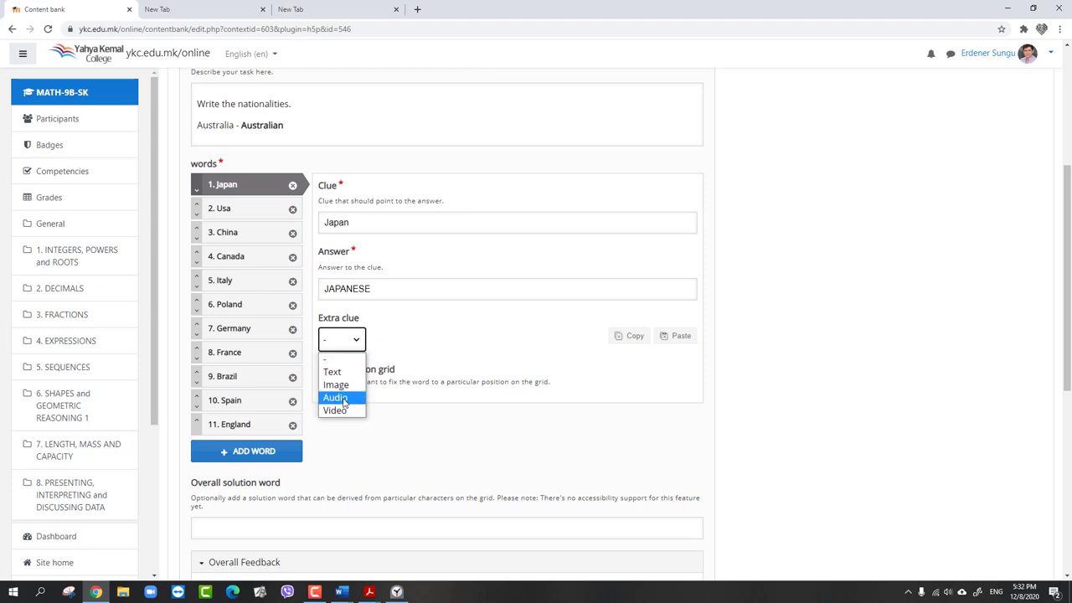
click(333, 397)
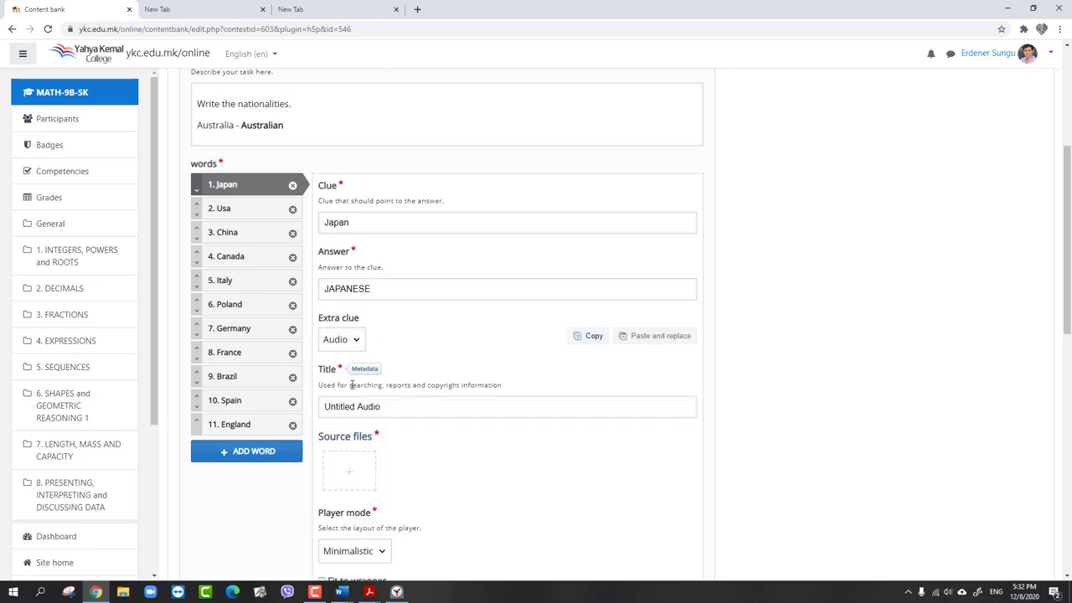
scroll(down, 3)
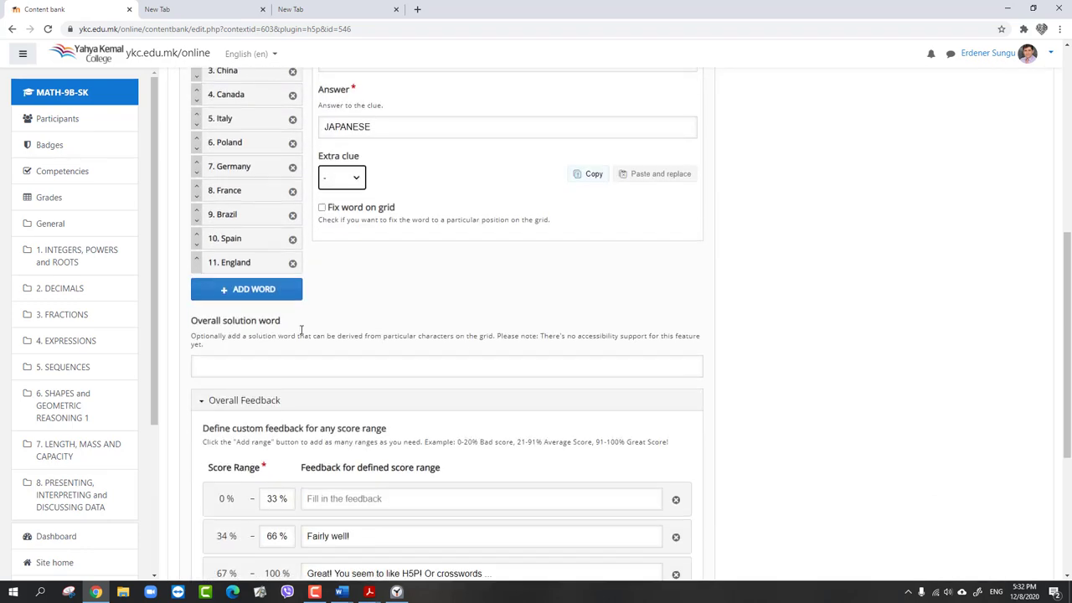
scroll(down, 3)
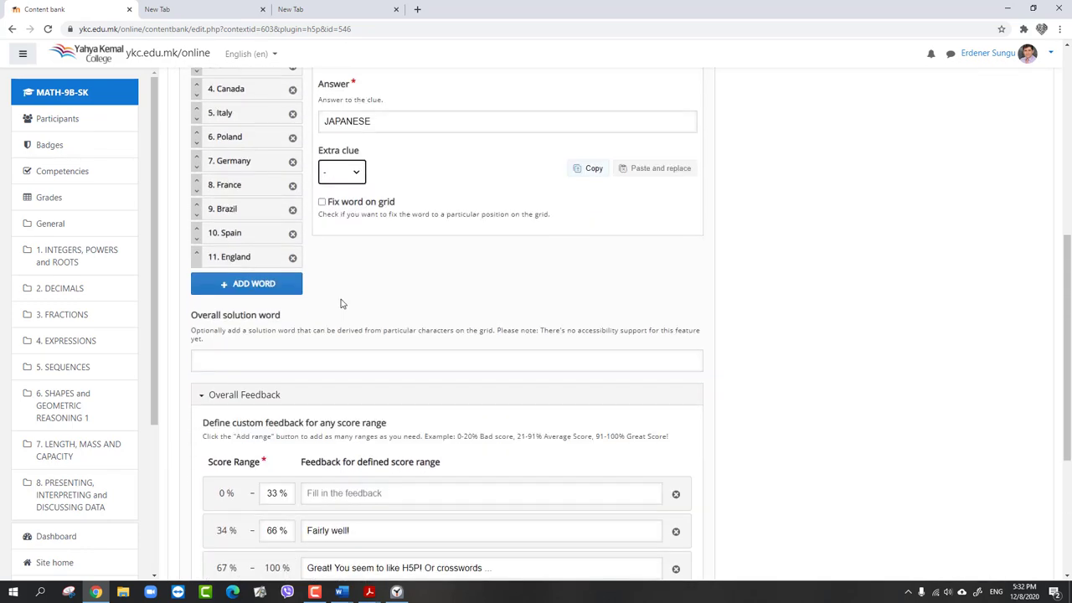
scroll(down, 3)
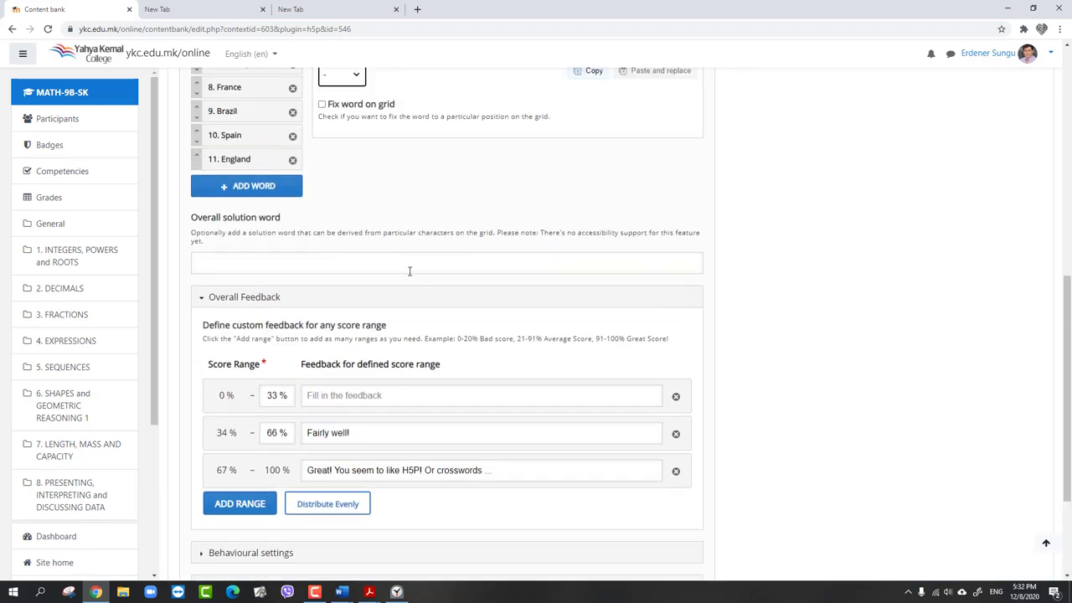
scroll(down, 3)
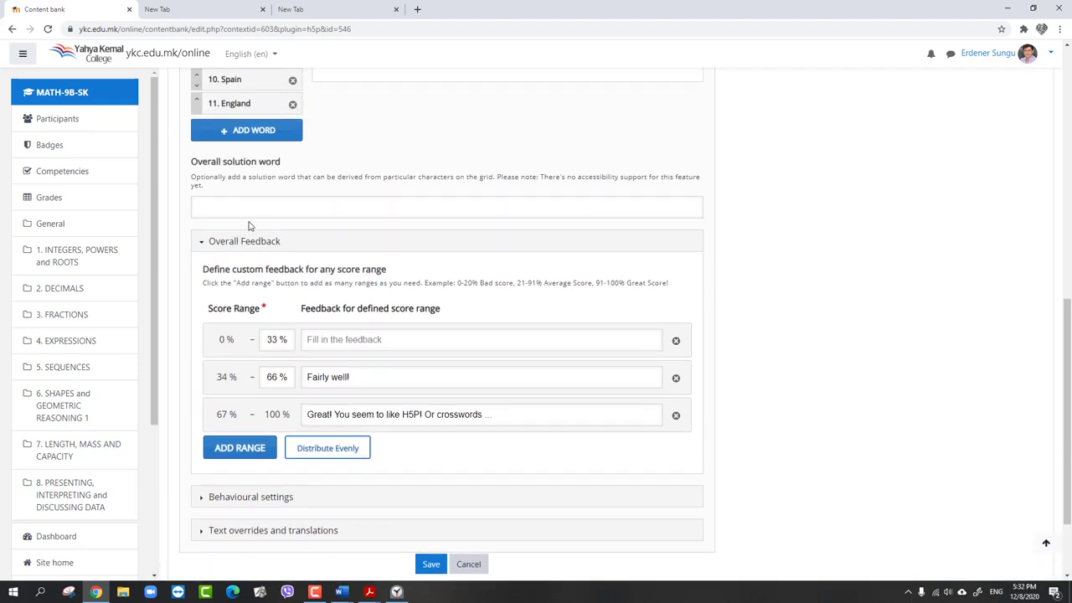
scroll(down, 3)
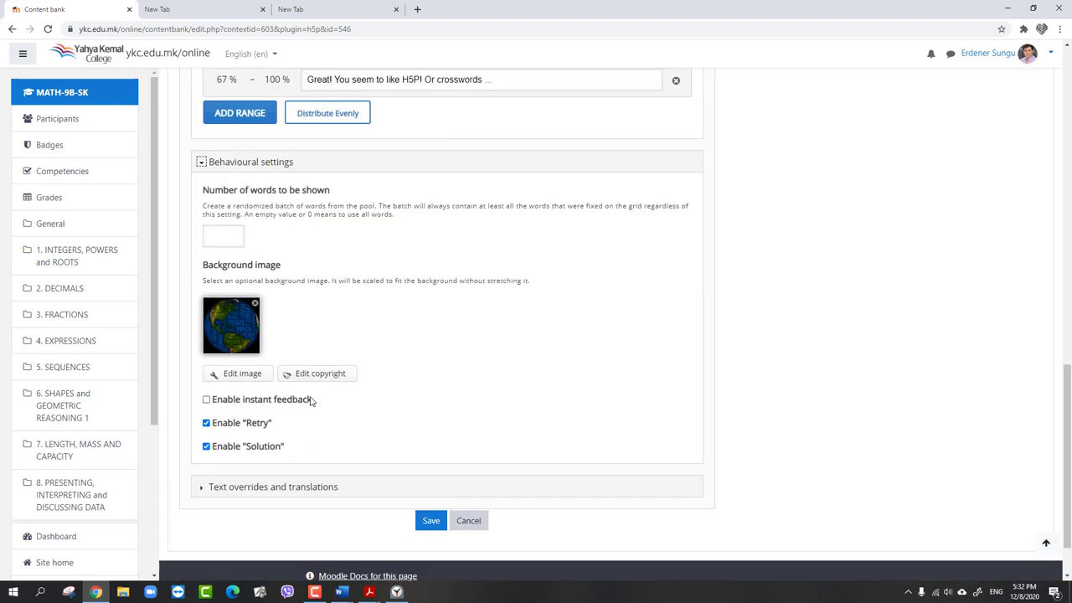
mouse_move(269, 334)
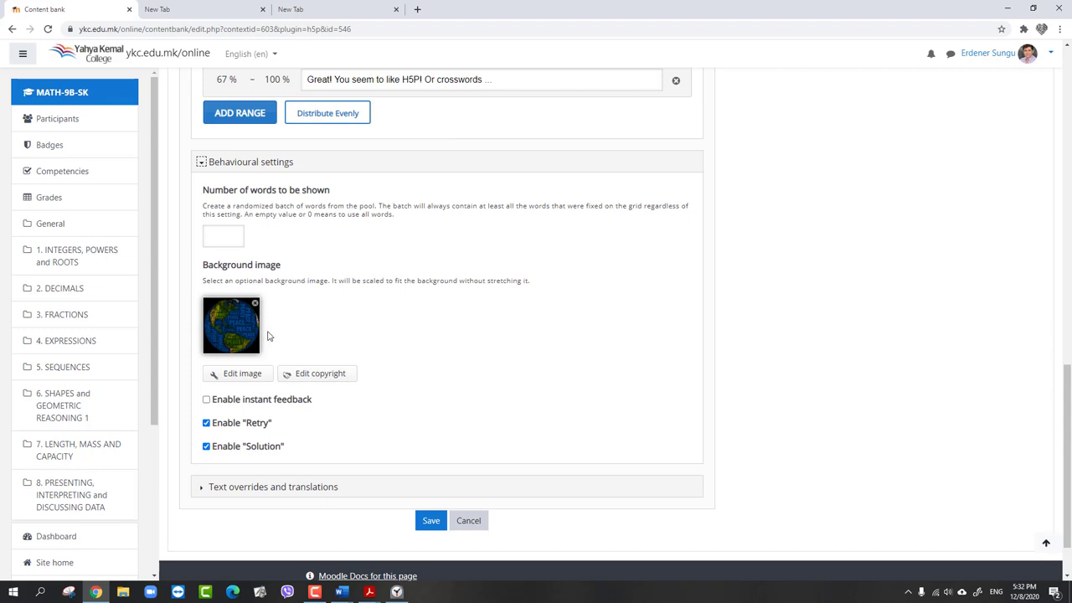
mouse_move(265, 308)
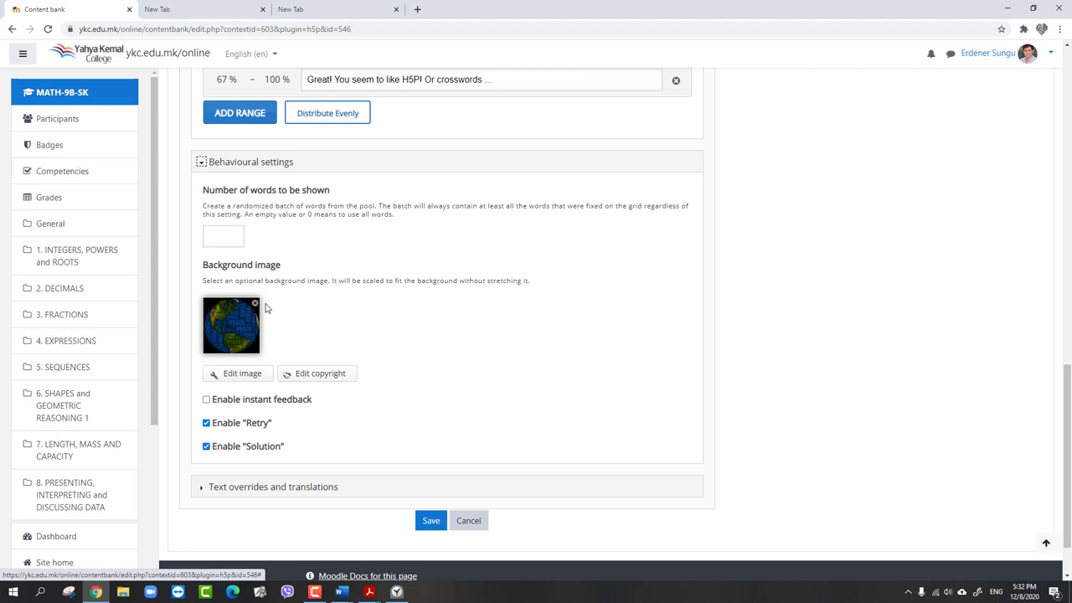
mouse_move(268, 310)
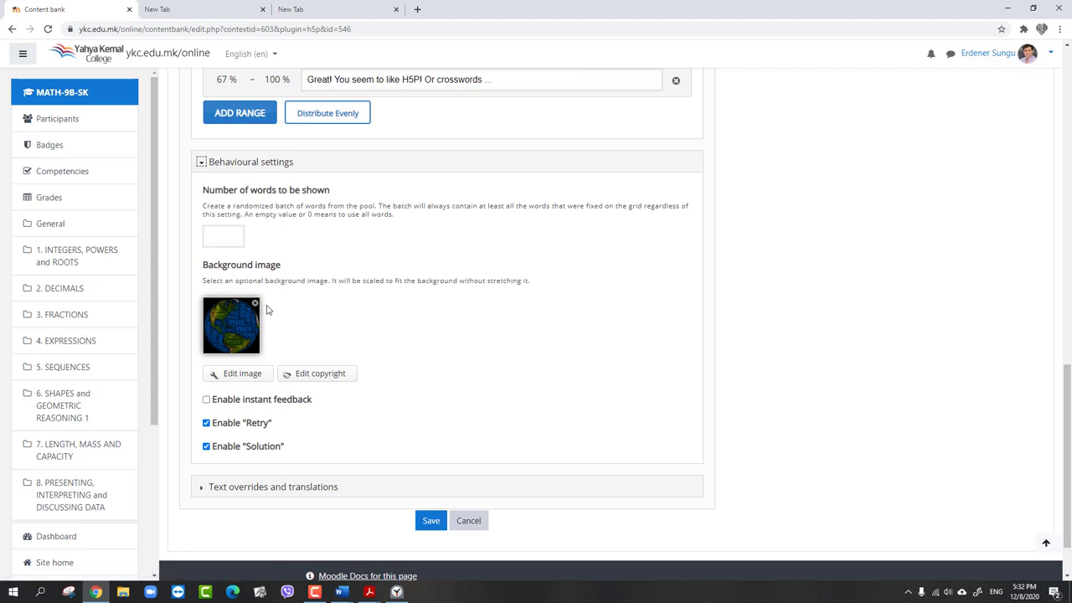
mouse_move(254, 305)
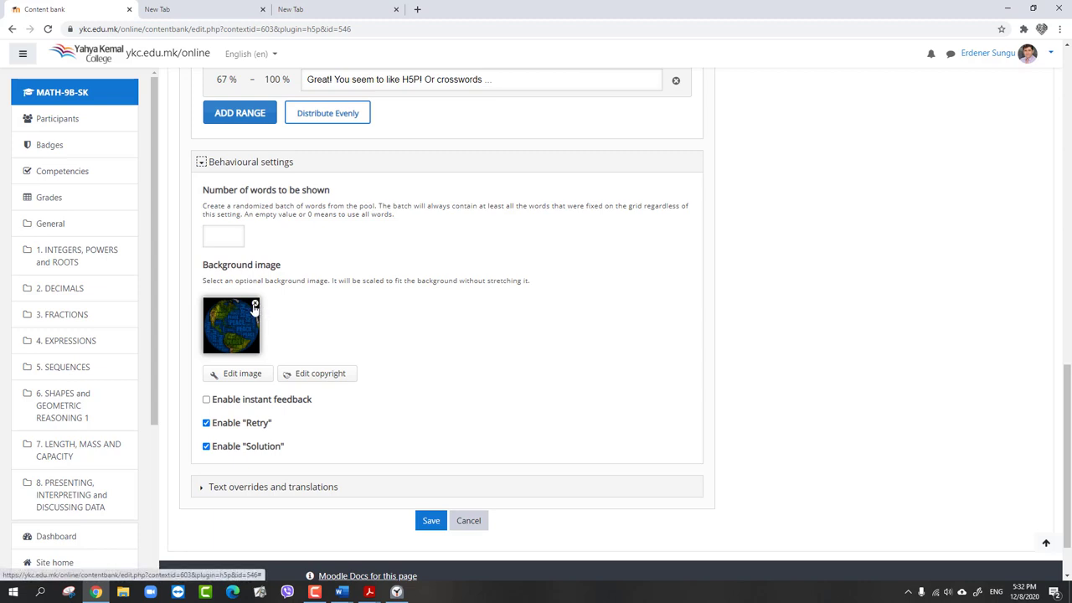
Replace the background image with the uploaded globe picture and save the TRY.h5p crossword
click(255, 305)
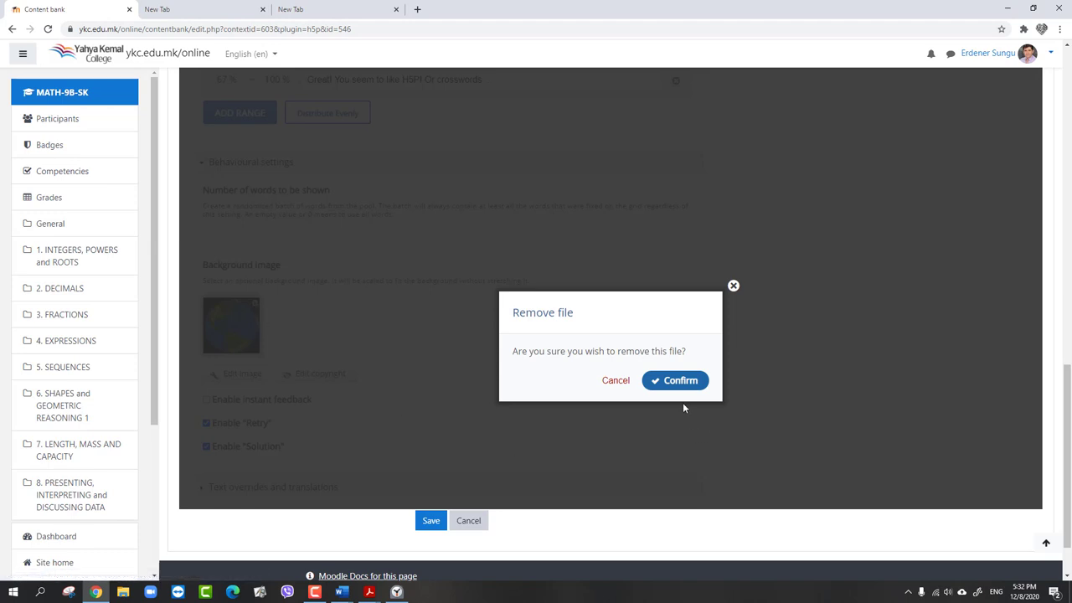
click(675, 380)
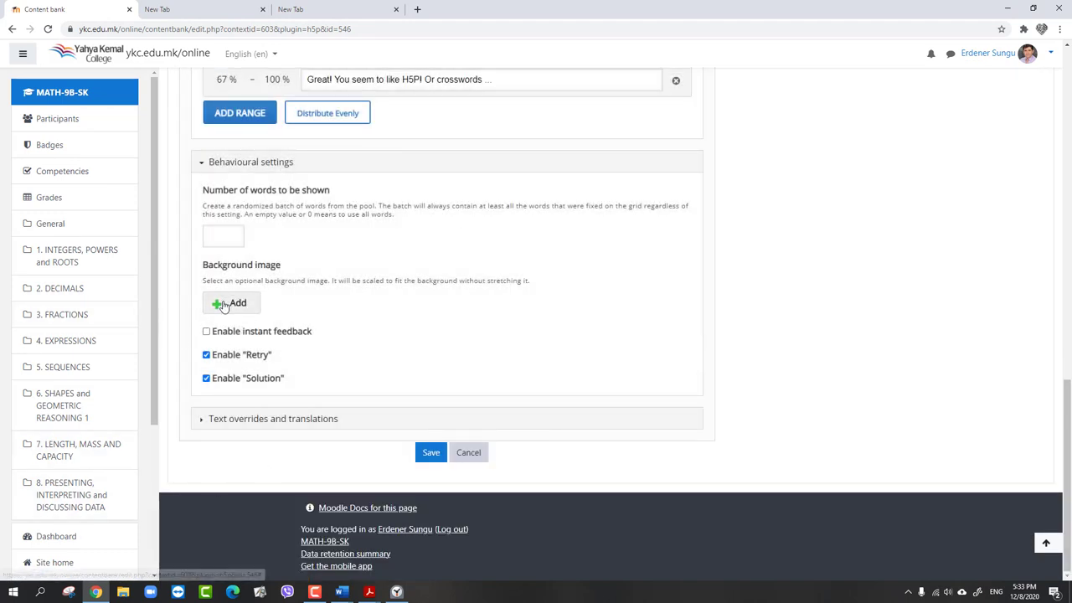
click(231, 302)
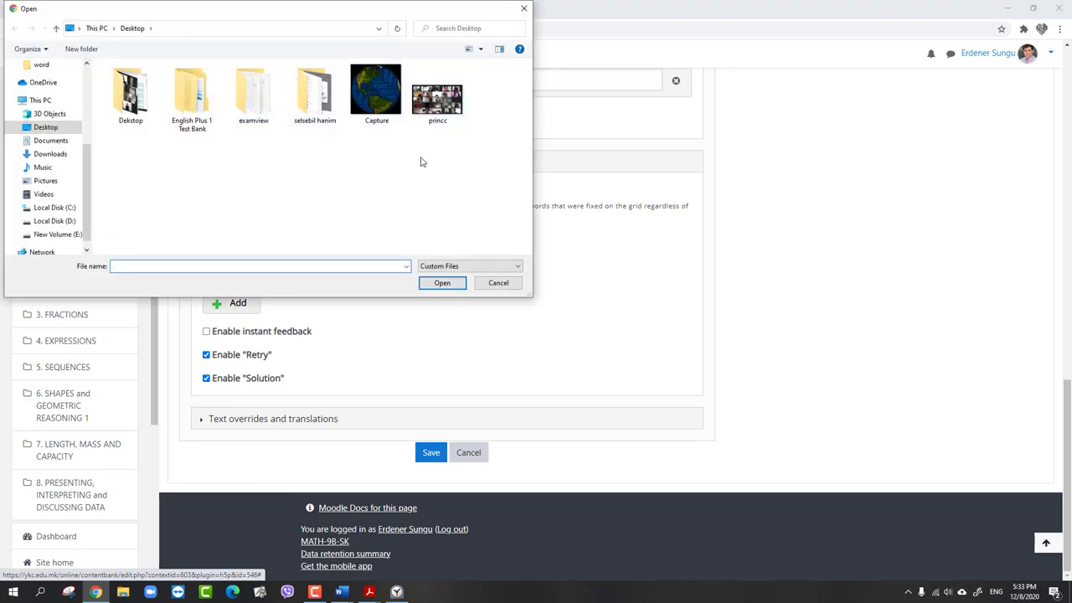
mouse_move(434, 281)
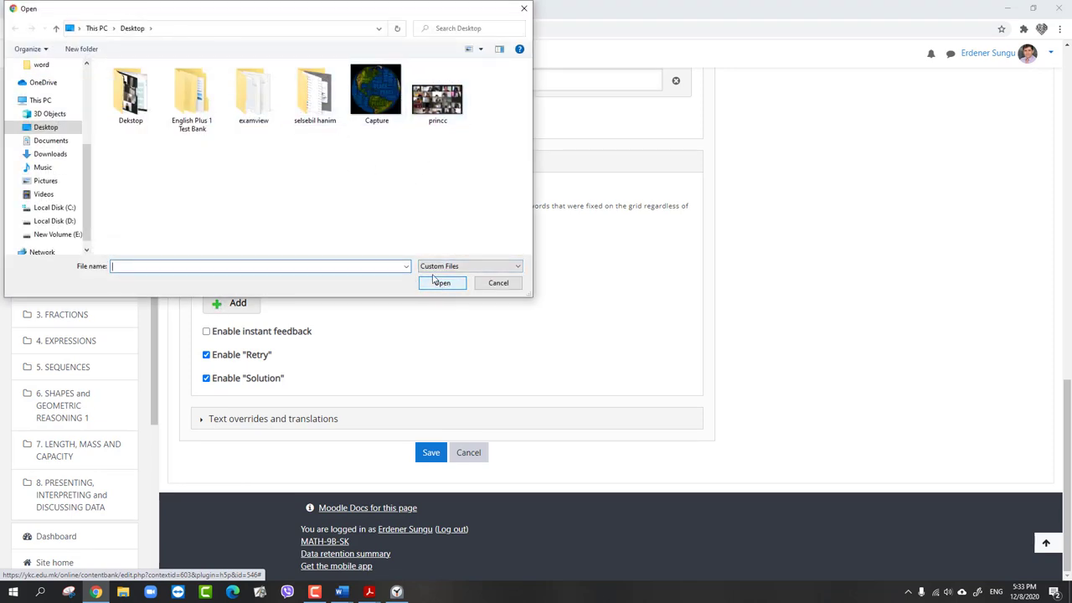
click(442, 282)
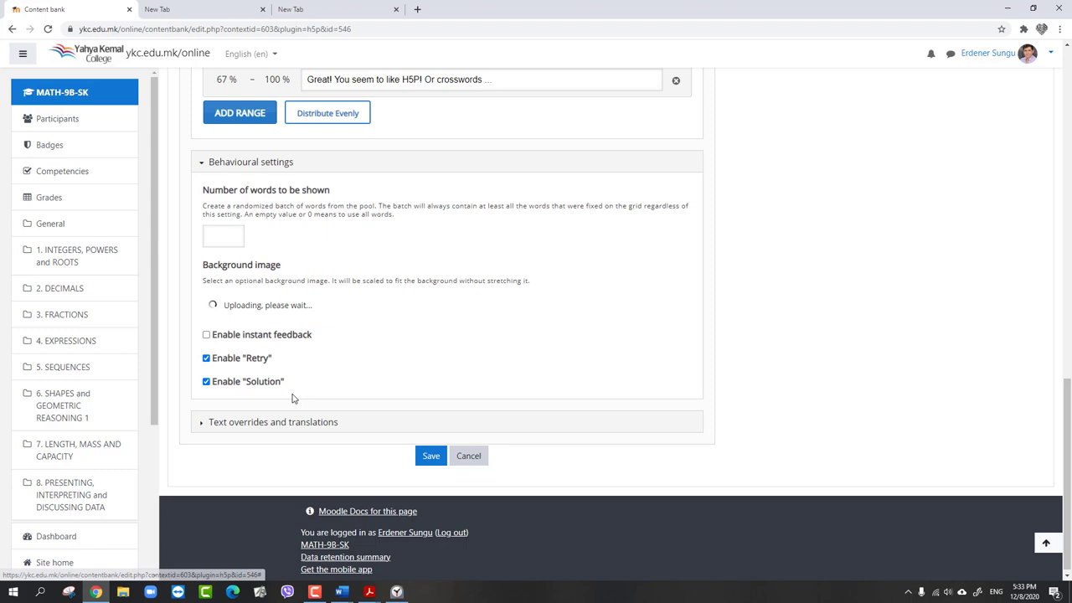
mouse_move(419, 408)
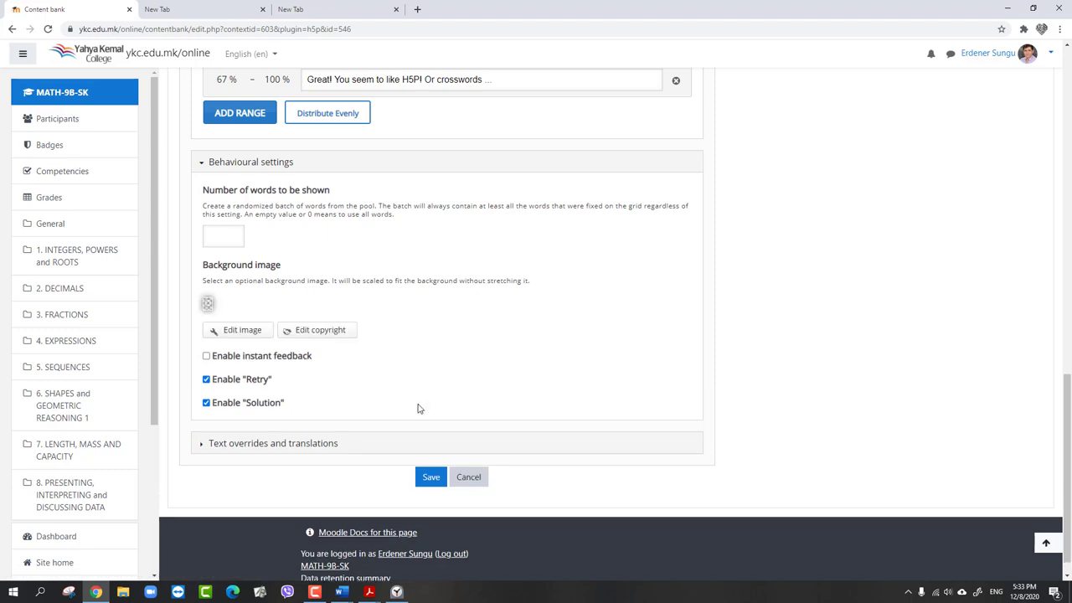
click(207, 304)
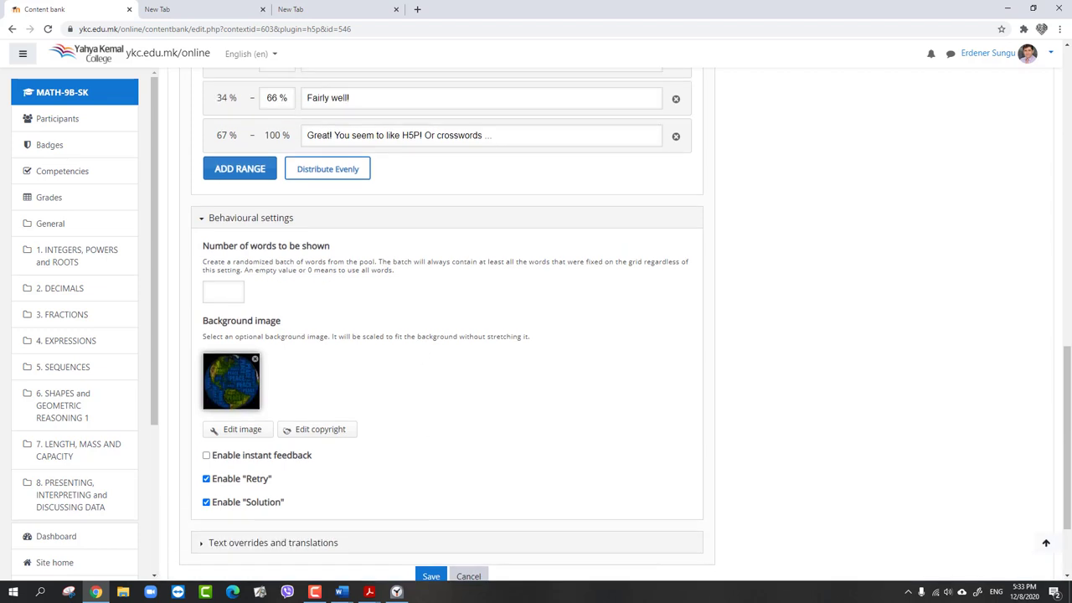
click(431, 452)
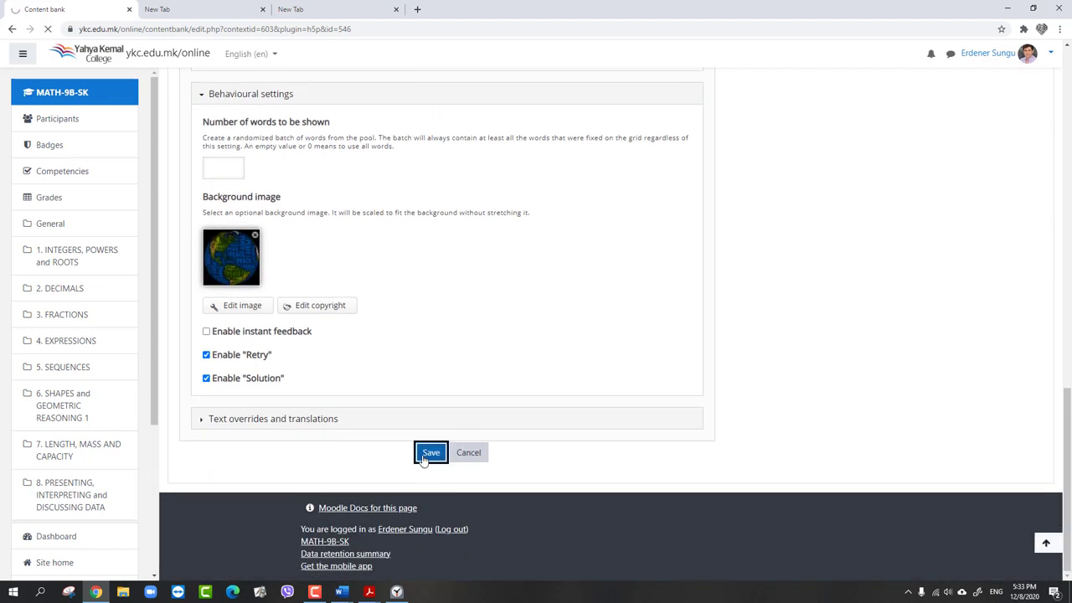
Let the TRY.h5p preview load, then return to the Content bank via the breadcrumb
click(431, 452)
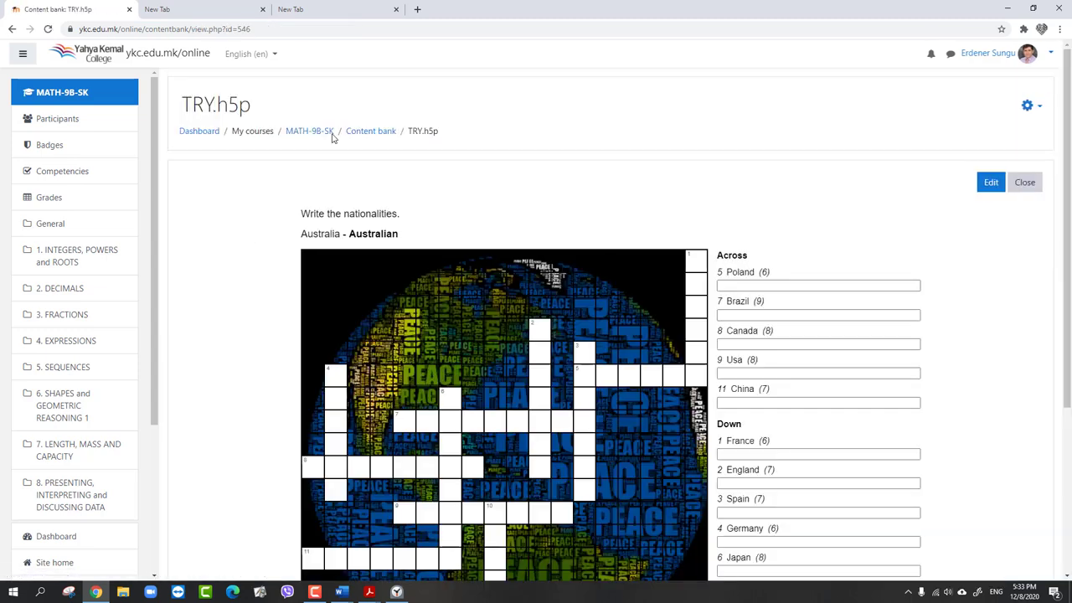
mouse_move(375, 136)
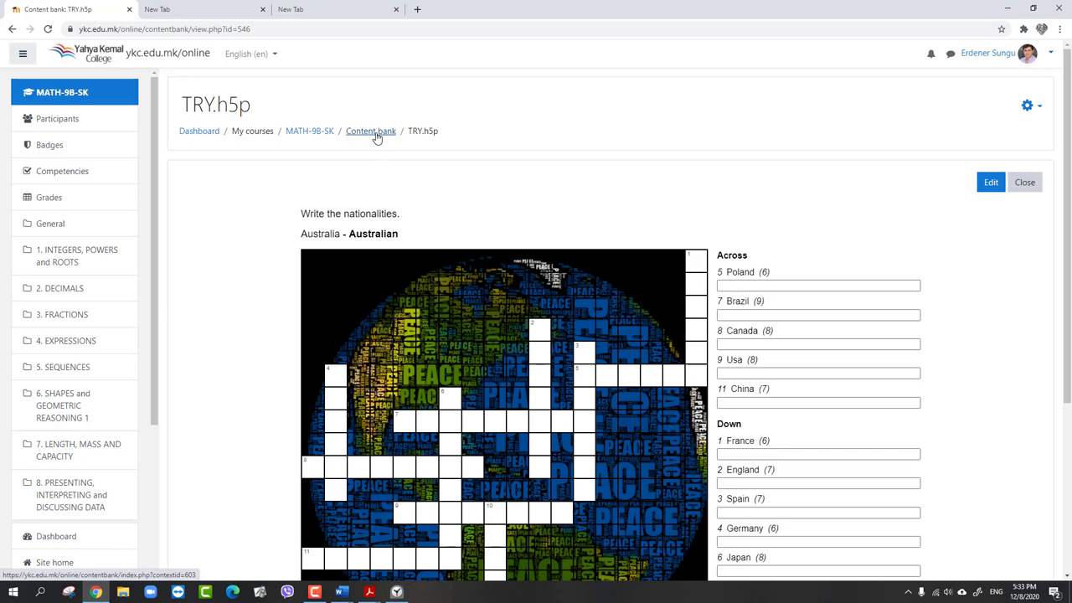
click(371, 130)
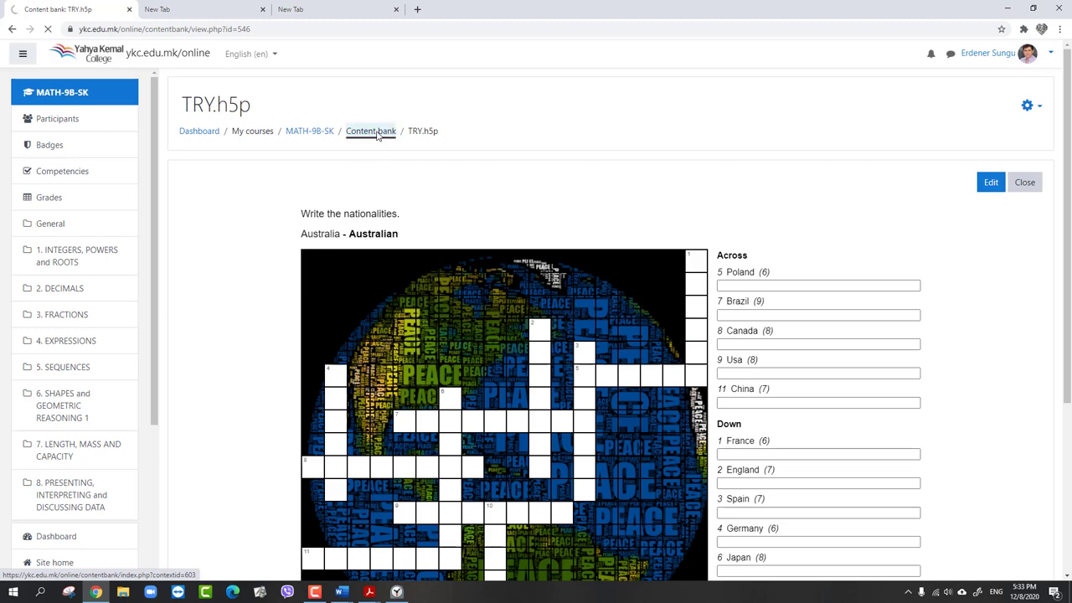
click(371, 131)
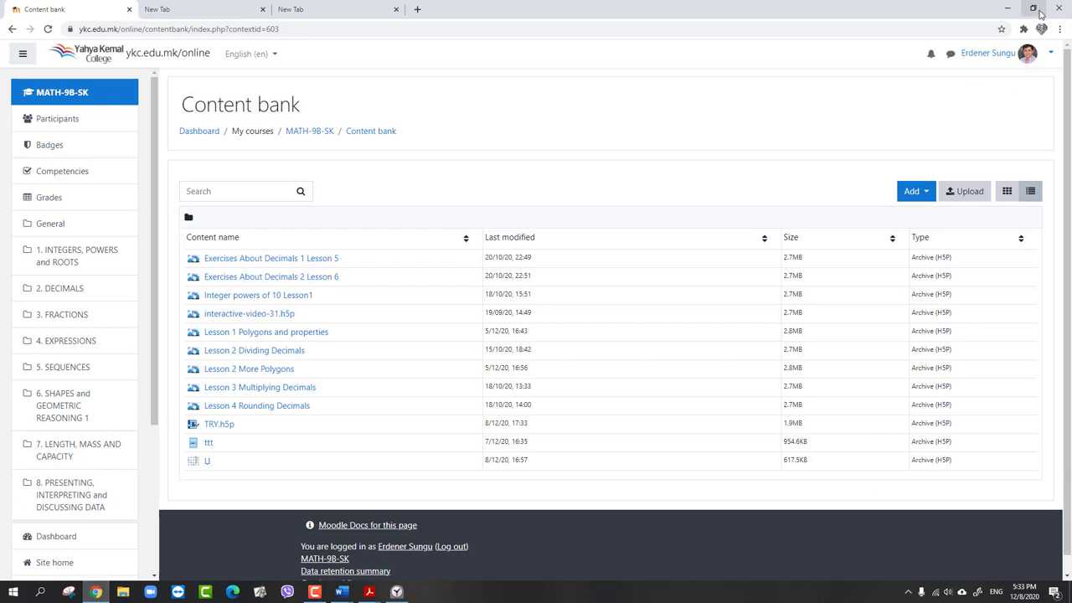
Shrink the browser, start the Alarms & Clock stopwatch, and add new Crossword content
click(1040, 9)
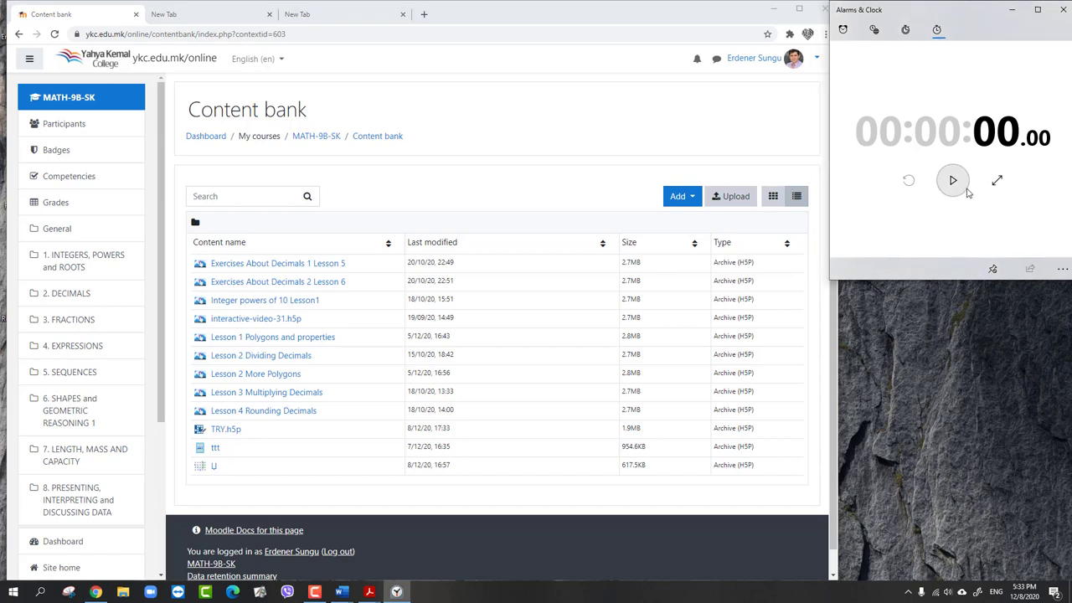
click(953, 180)
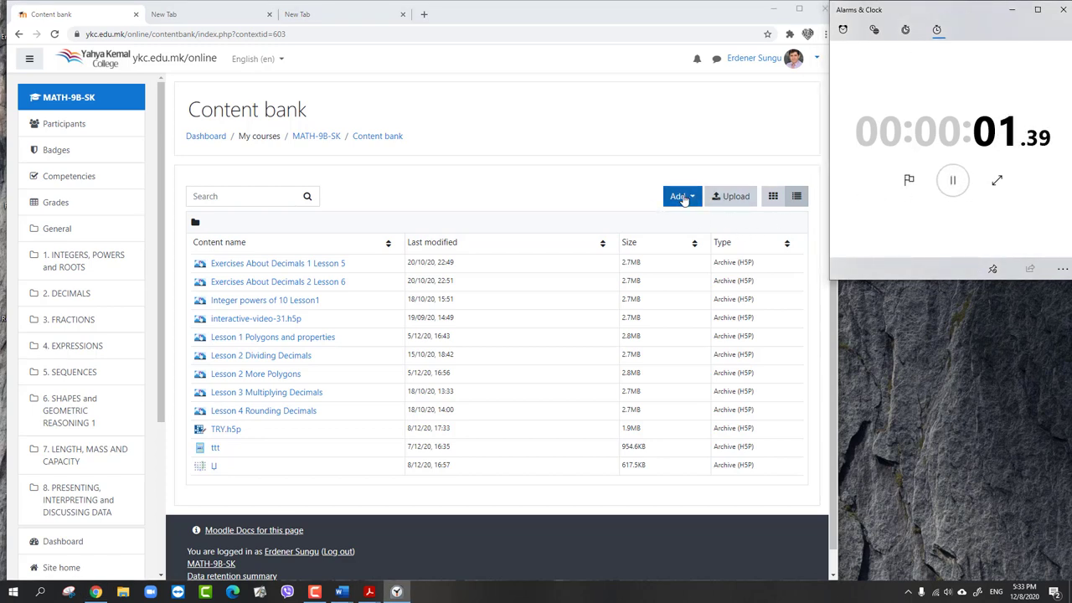
click(679, 196)
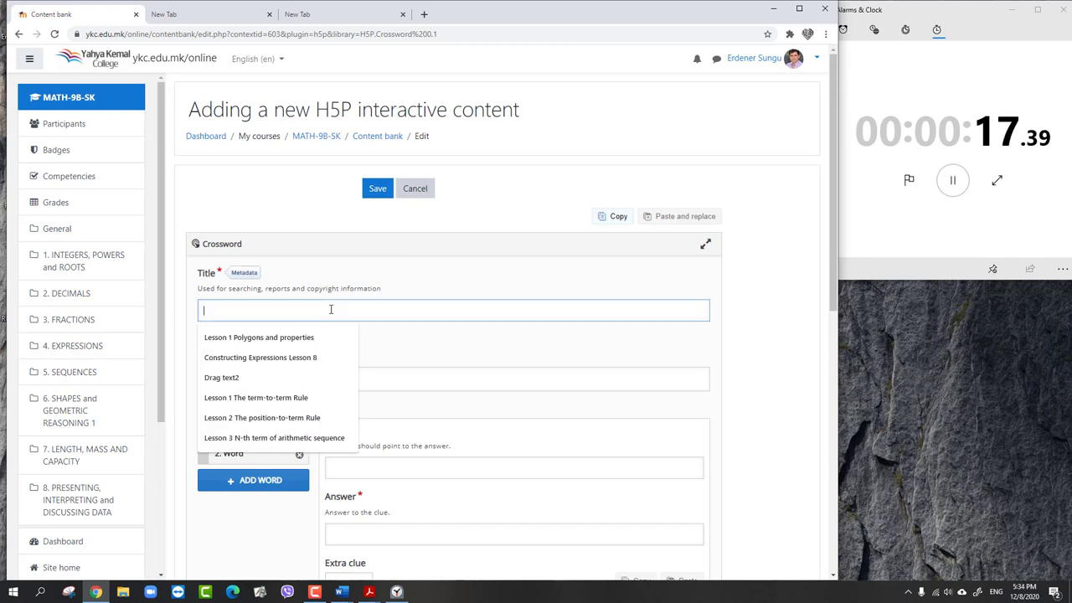
Title the crossword 'nat', add the nationalities task with an Australia example, and enter Japan as clue 1
text(nat)
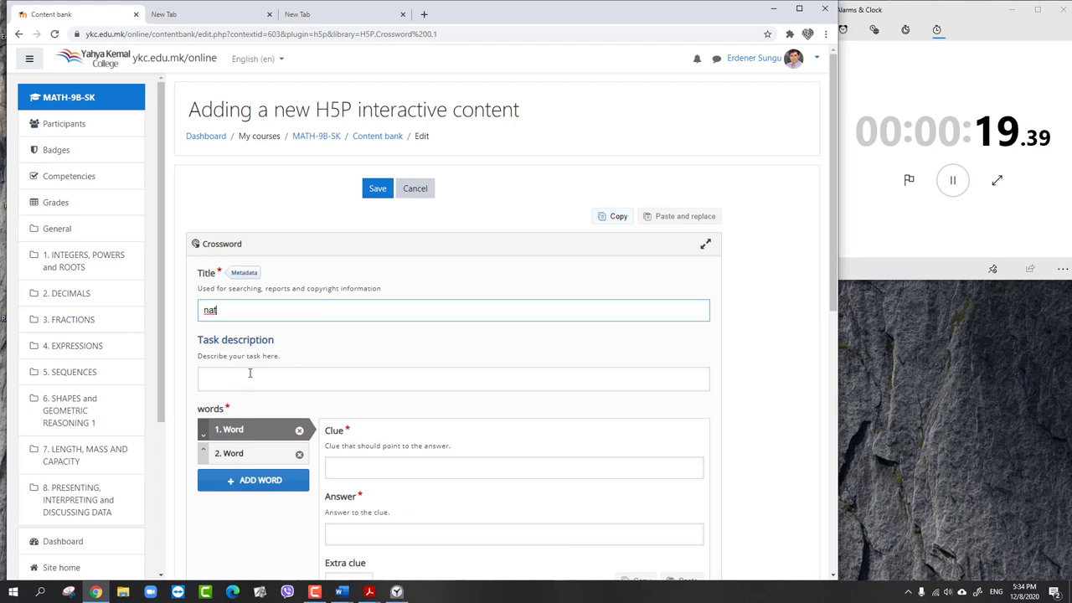
text(Write the nationalities.)
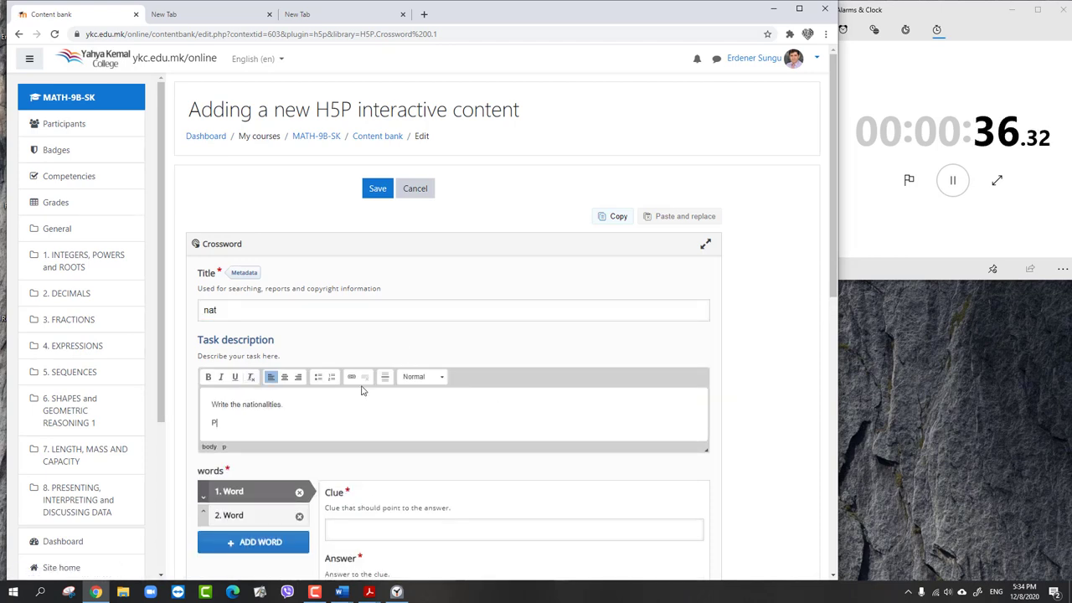
text(Australia-australian)
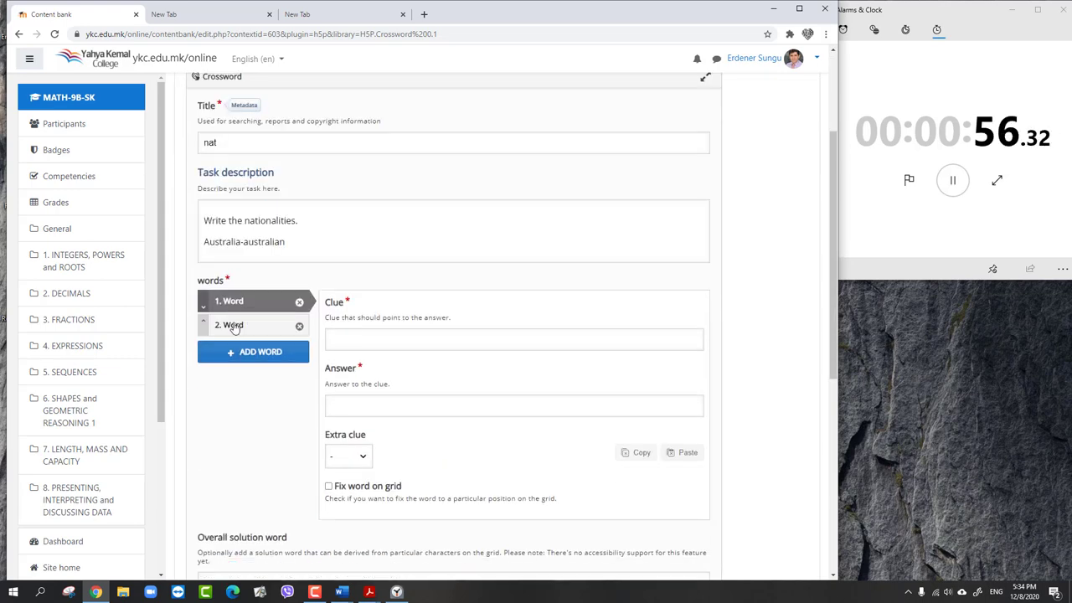
text(Japan)
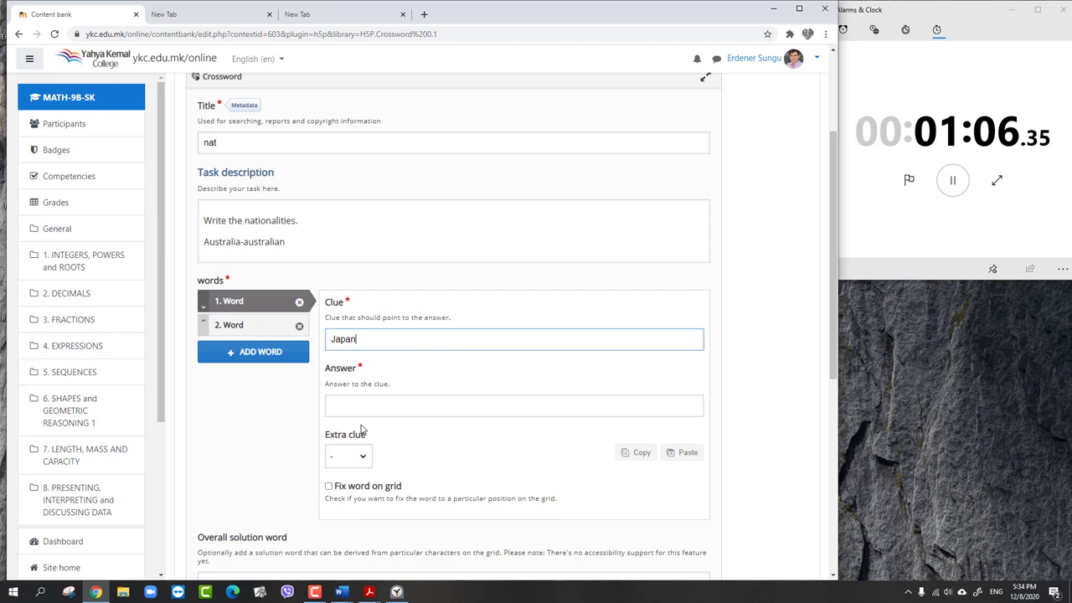
Enter country clues with nationality answers like spanish, adding words up to an eighth
click(243, 325)
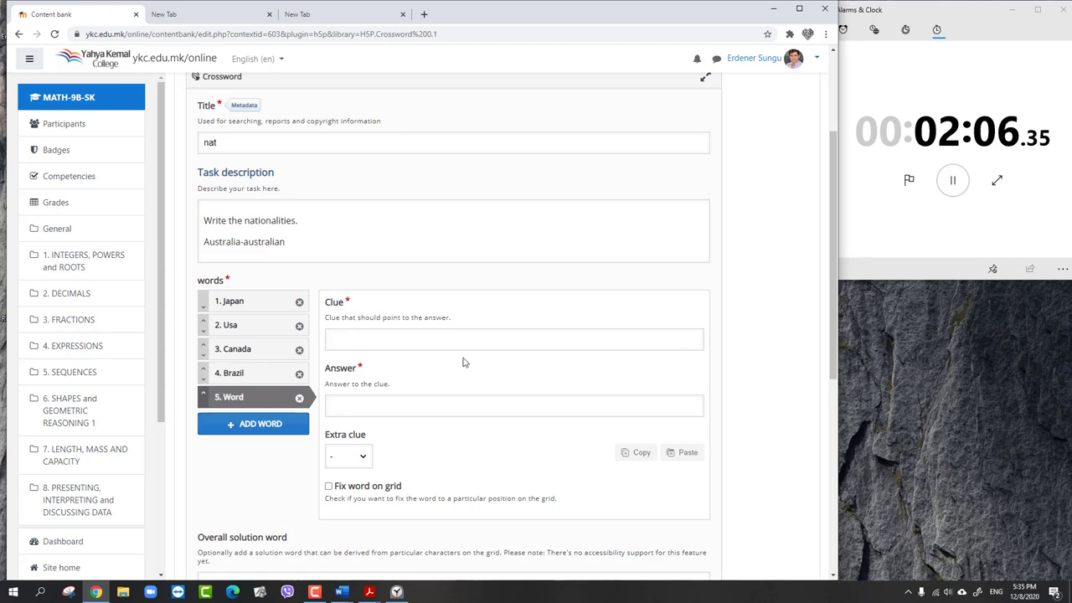
click(514, 339)
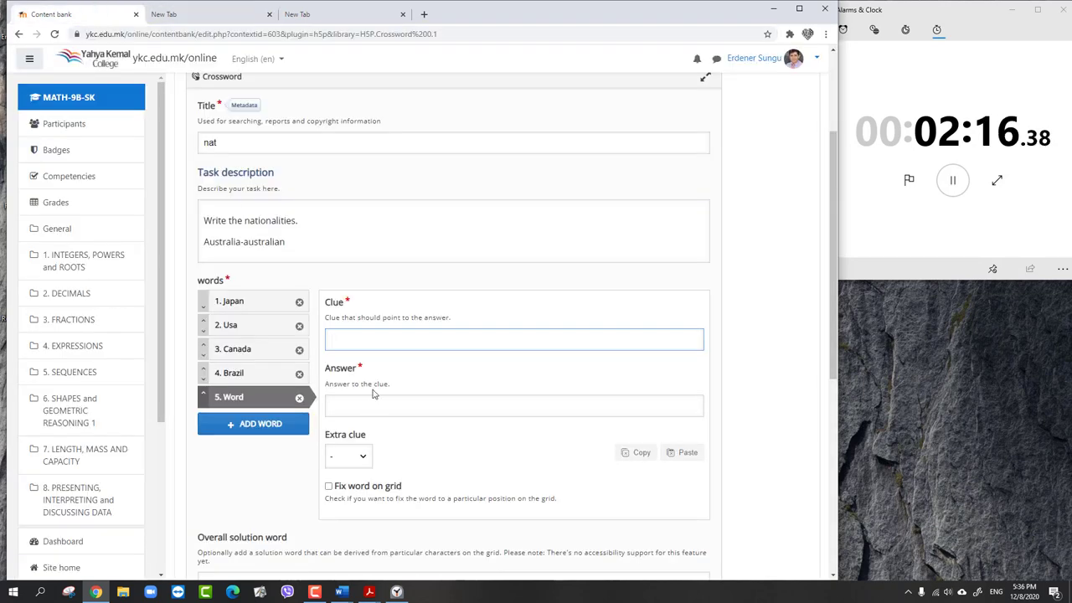
text(spanish)
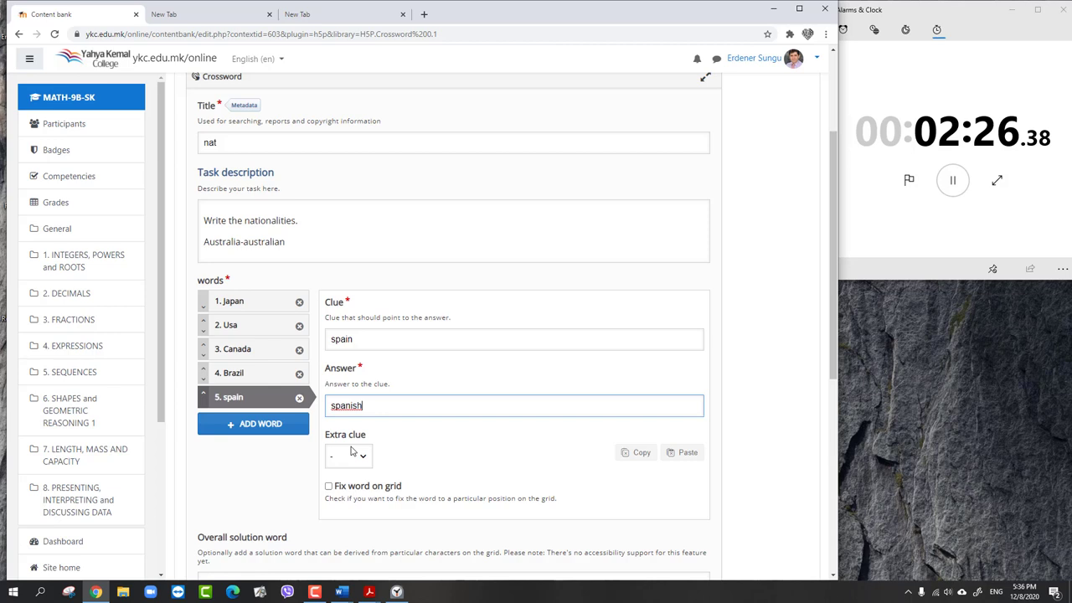
click(253, 423)
text(Polish)
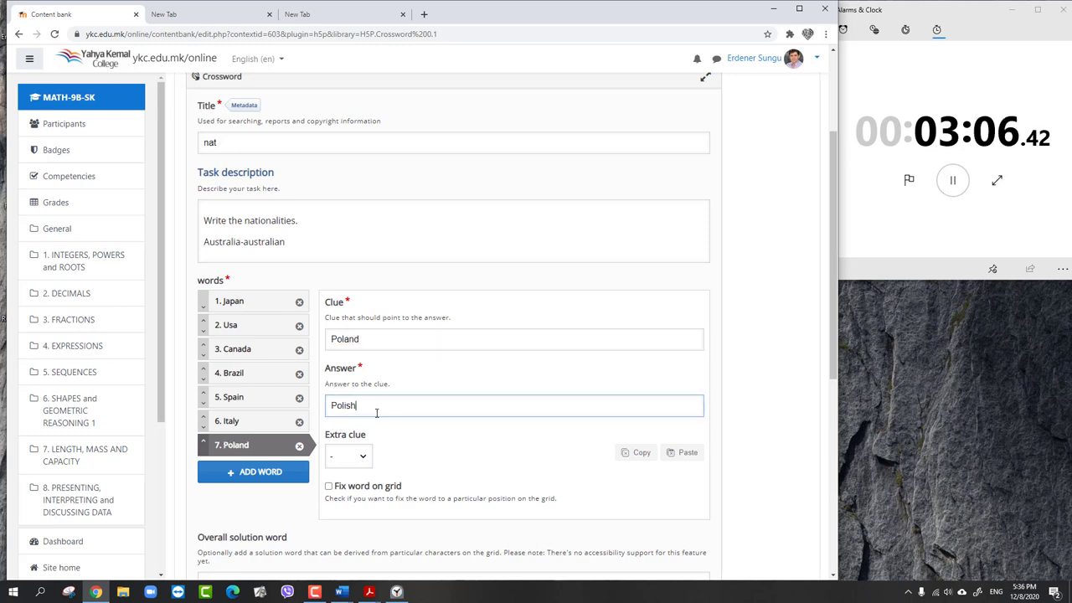
click(253, 471)
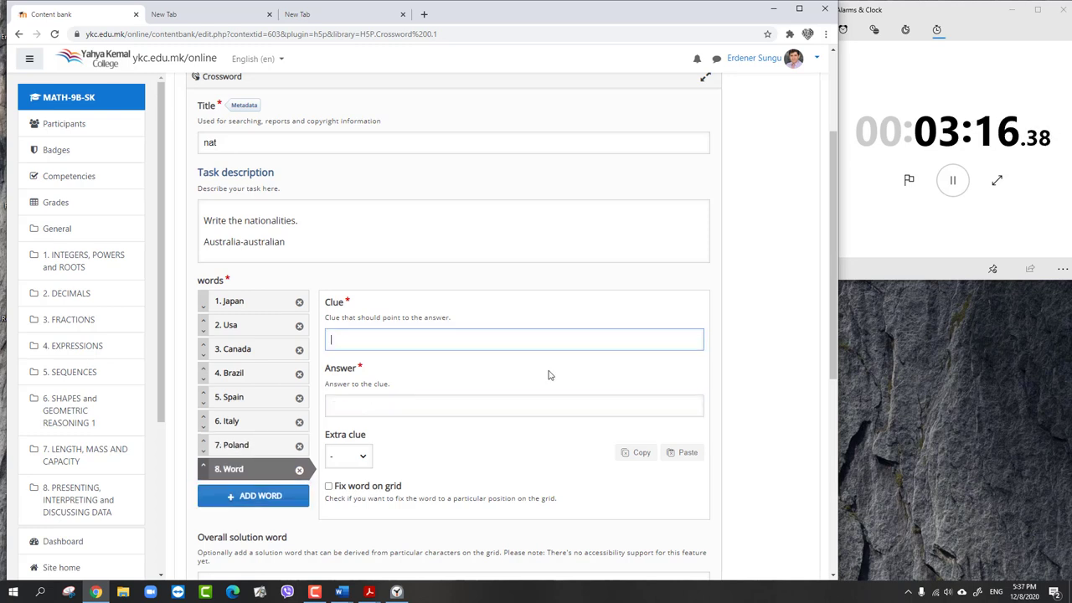
text(Eng)
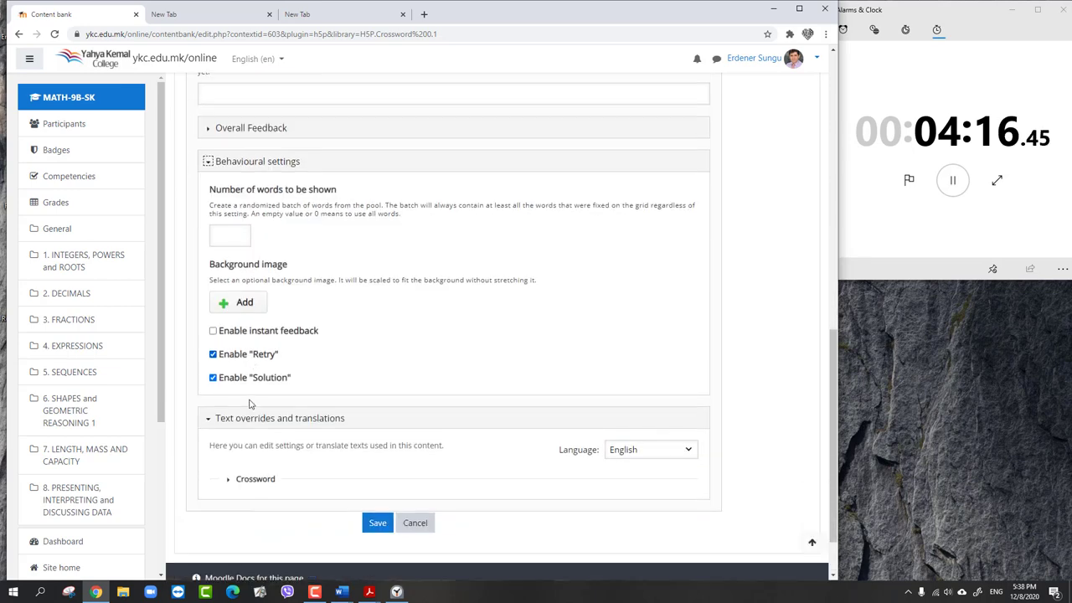
Save the new nat crossword and reopen it for editing
click(377, 523)
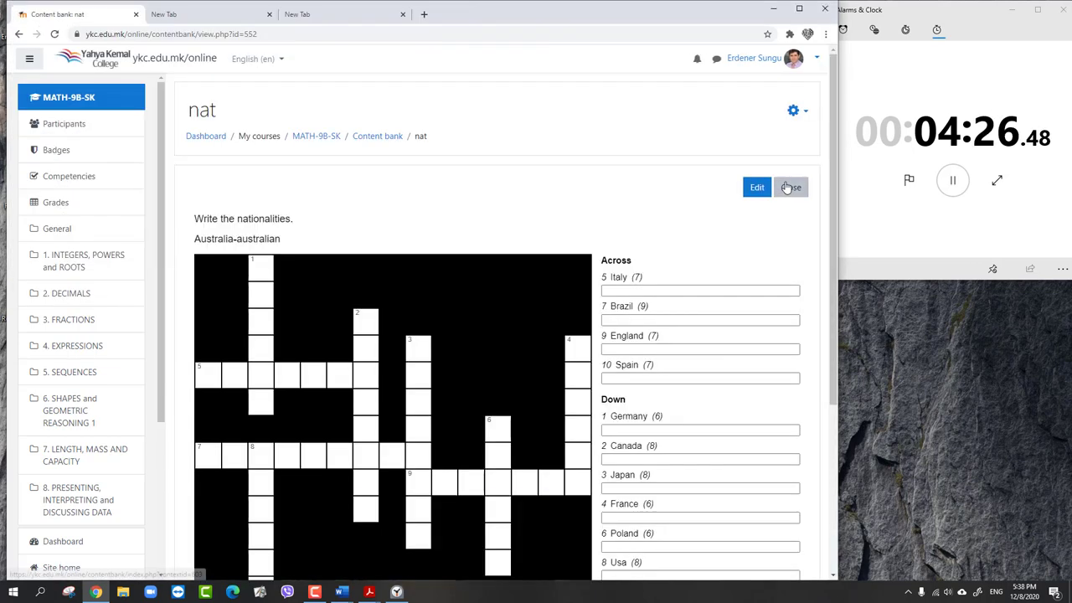
click(756, 187)
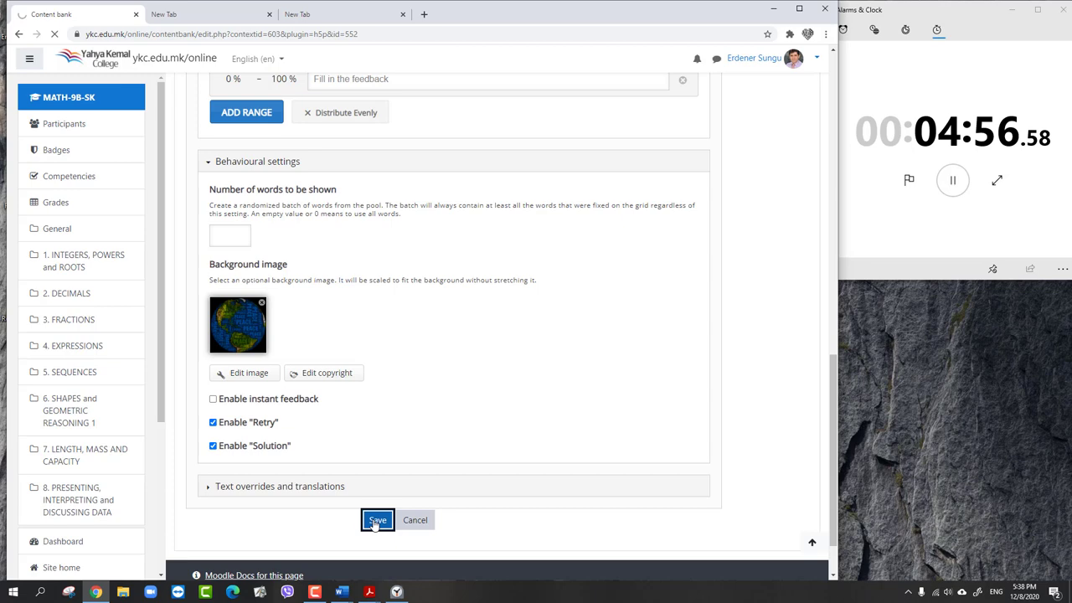
Save the nat crossword with its globe background and scroll the preview
click(373, 519)
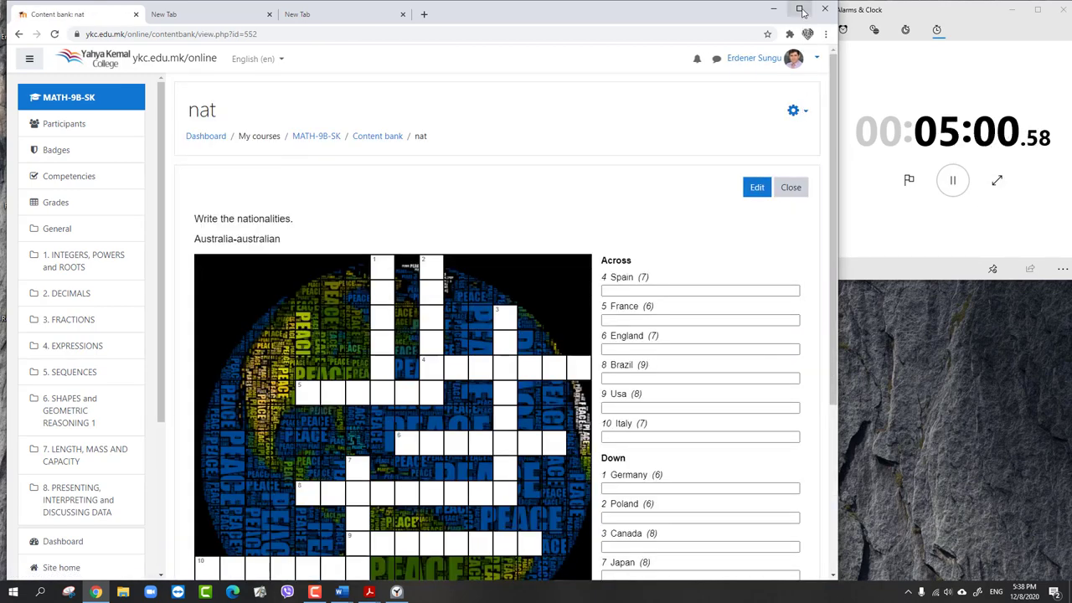
scroll(down, 3)
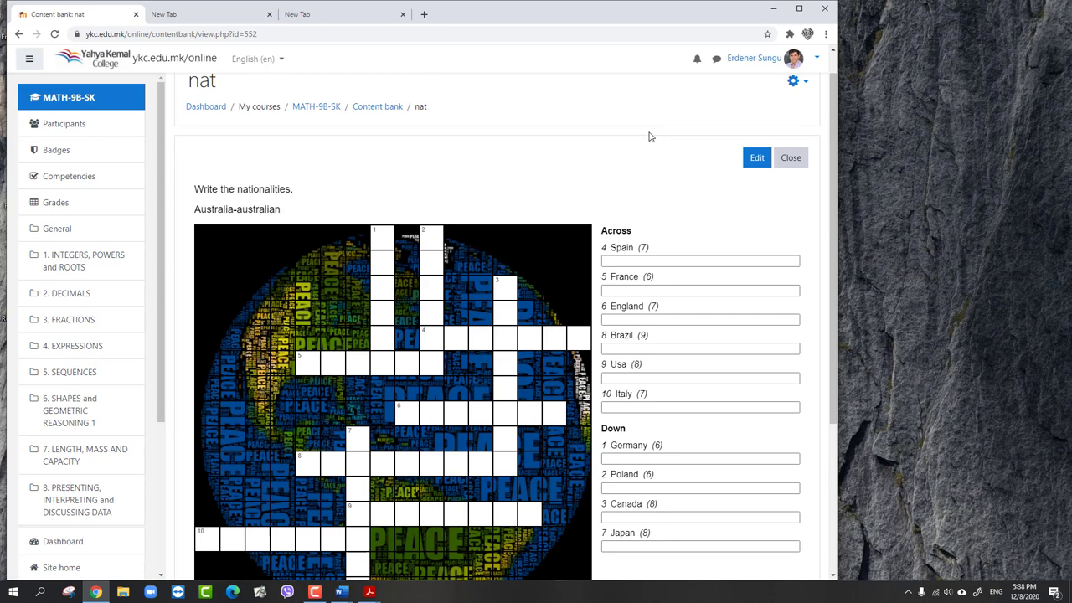
mouse_move(673, 176)
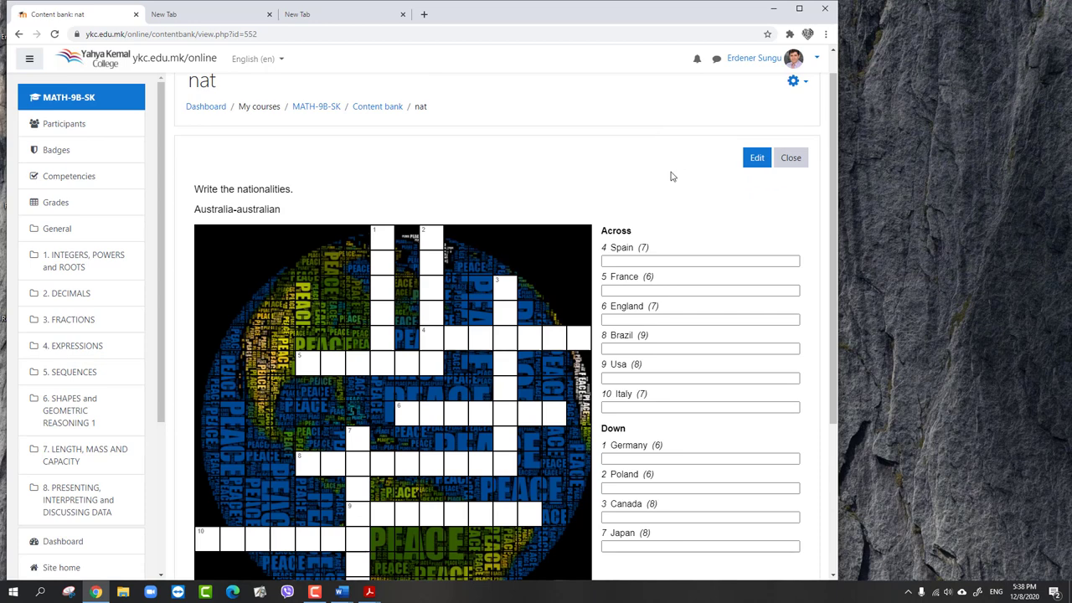